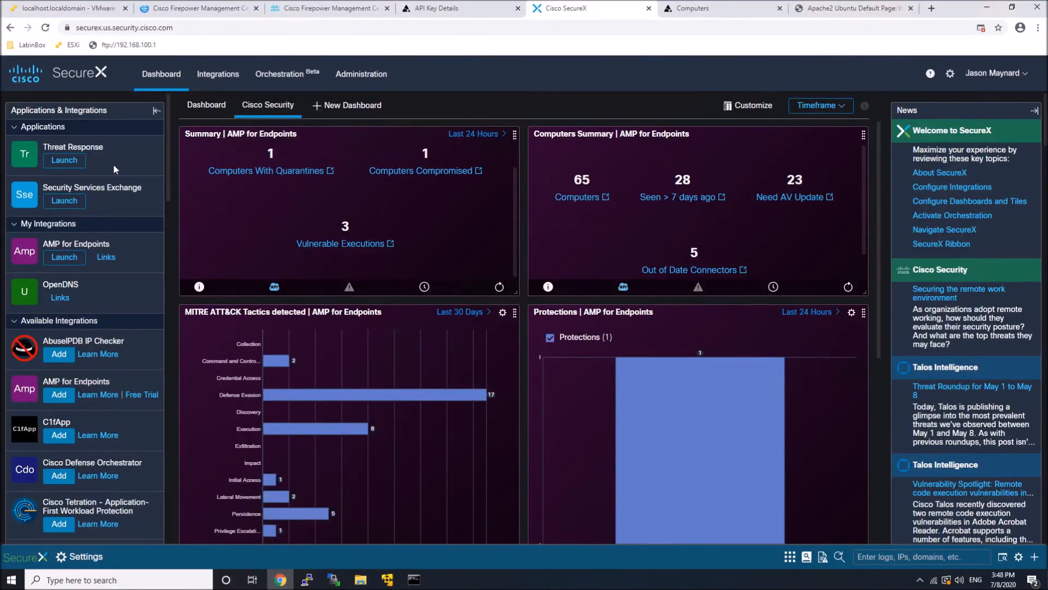
# Step: Launch Threat Response from the SecureX Applications panel
pyautogui.click(63, 160)
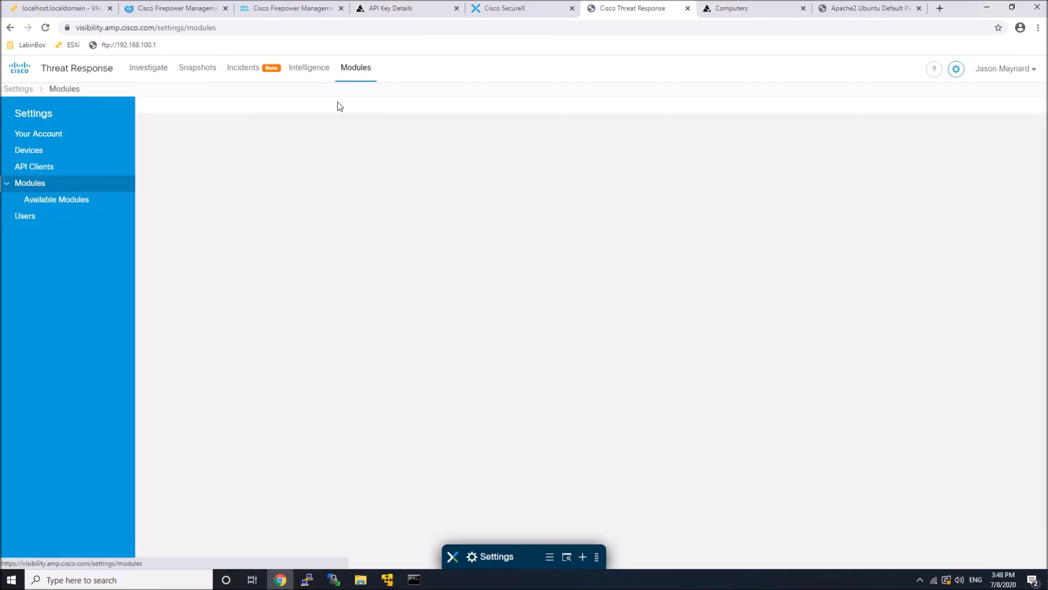
# Step: Review the configured modules (AMP for Endpoints, OpenDNS) and the Investigate page, then return to SecureX
pyautogui.click(56, 200)
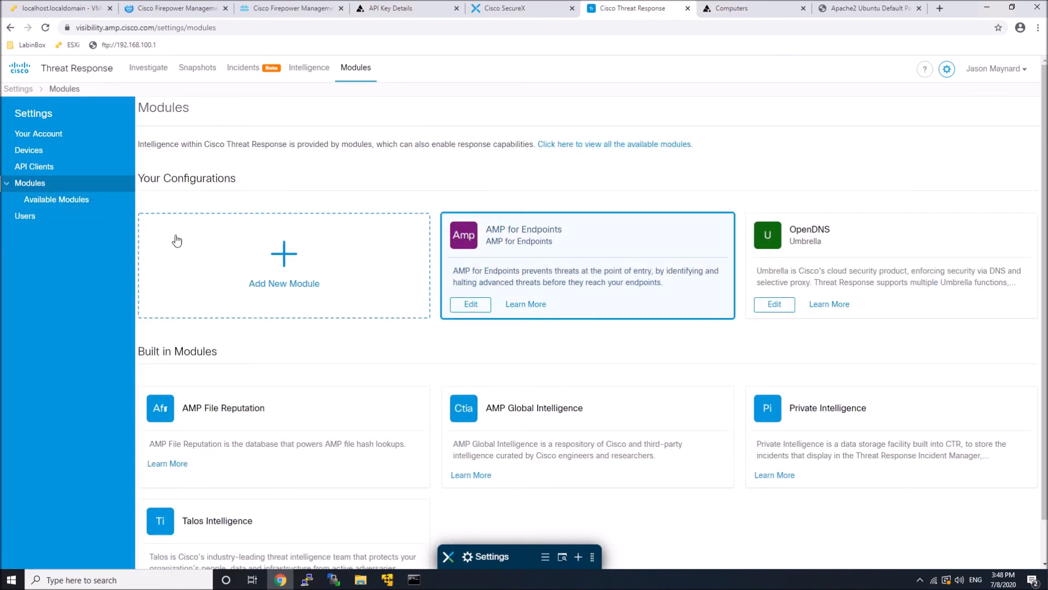
pyautogui.click(148, 68)
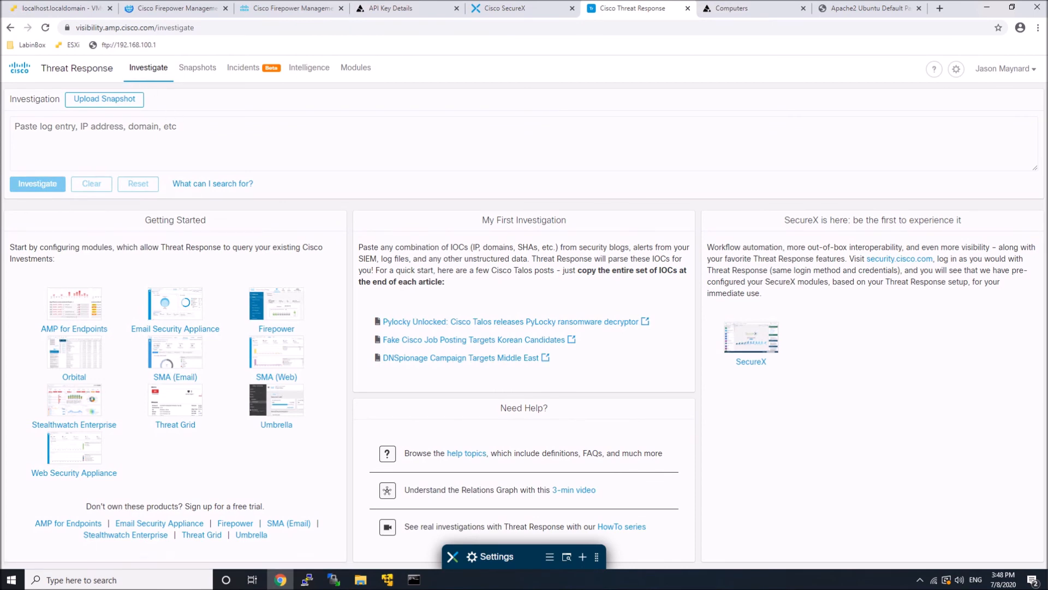
pyautogui.click(520, 8)
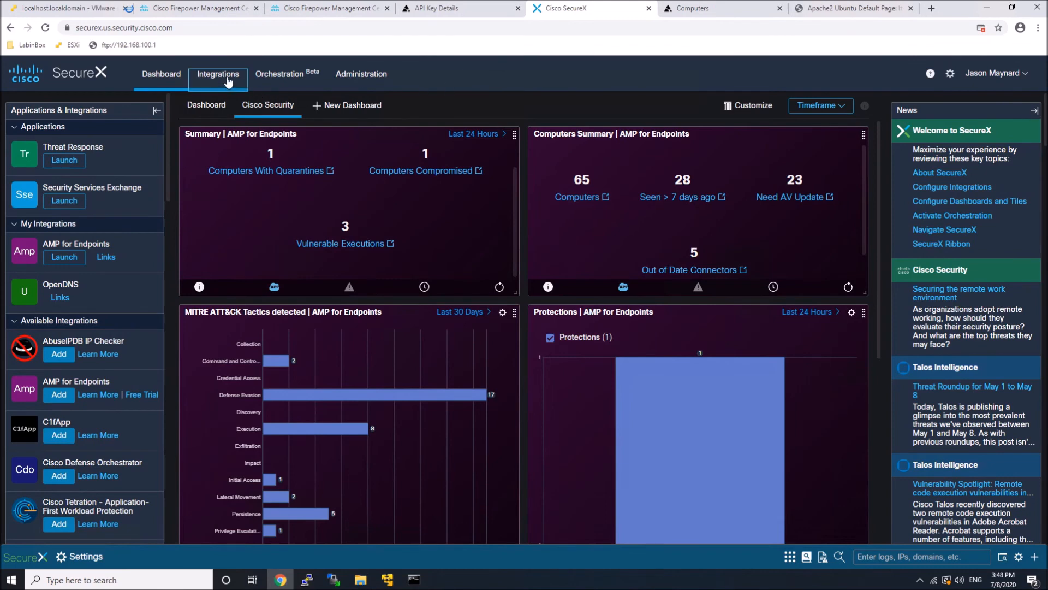
# Step: Open Integrations and scroll the Available Integrations list down to Threat Grid
pyautogui.click(217, 74)
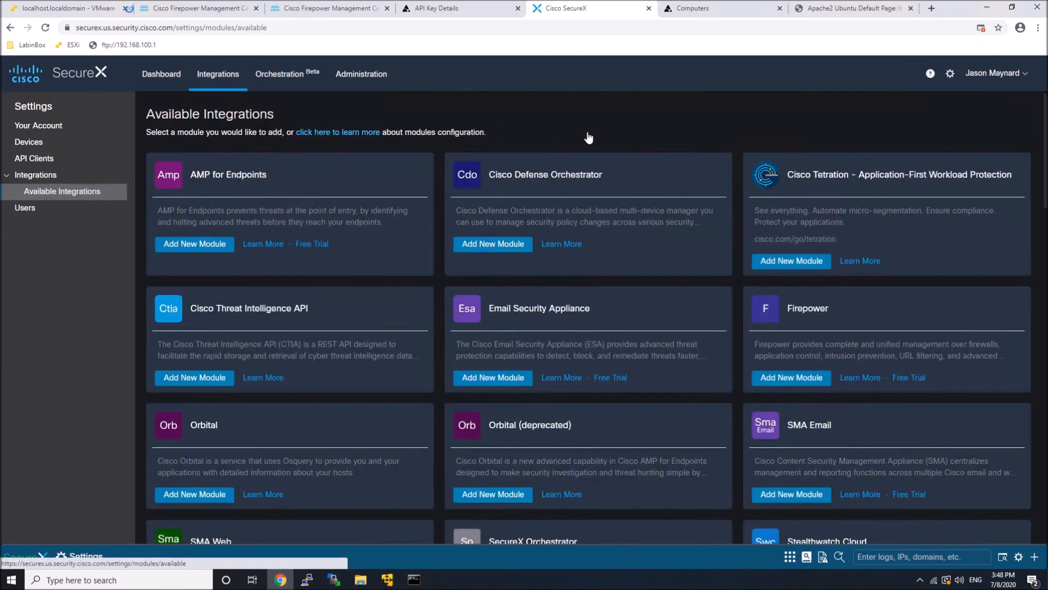
pyautogui.moveTo(328, 346)
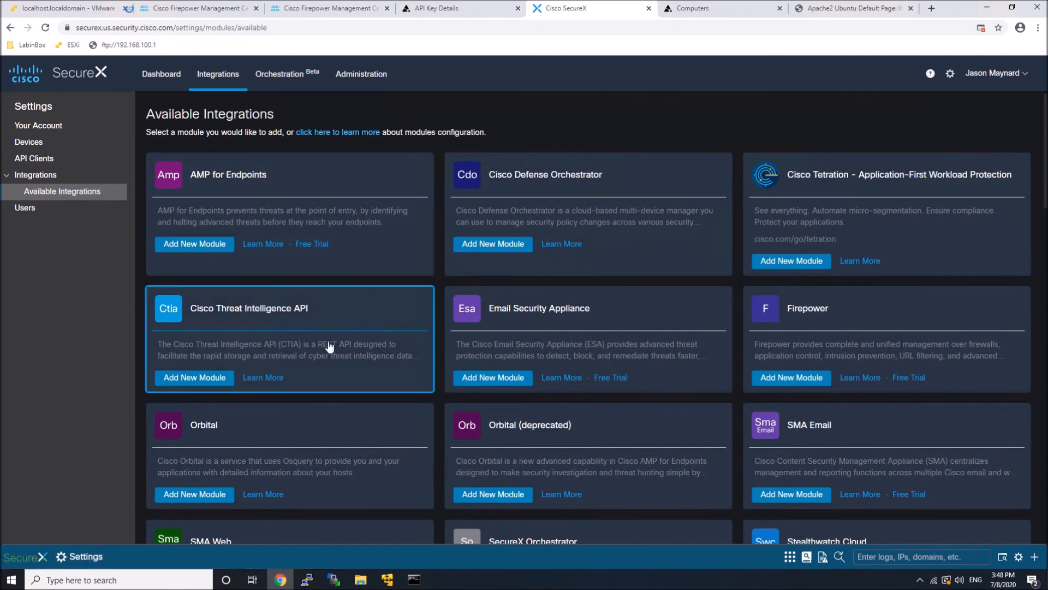
pyautogui.moveTo(300, 356)
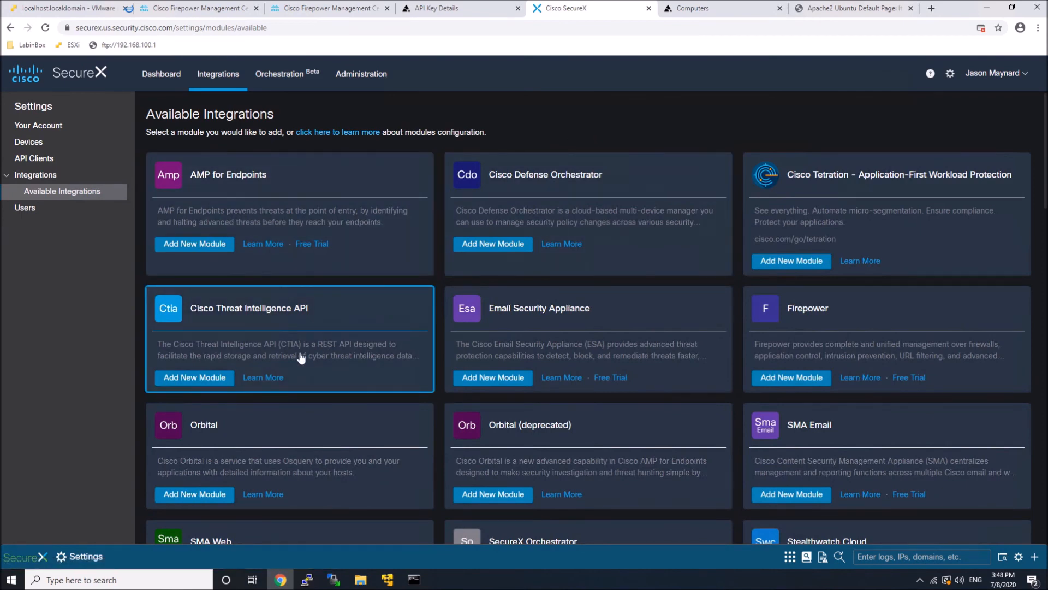
pyautogui.moveTo(411, 360)
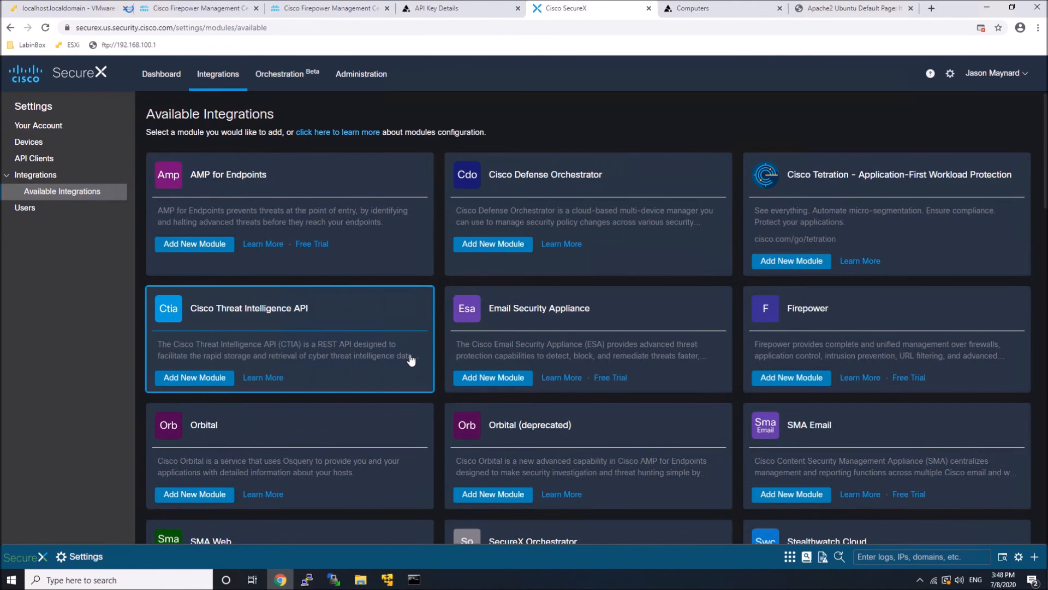
pyautogui.moveTo(560, 318)
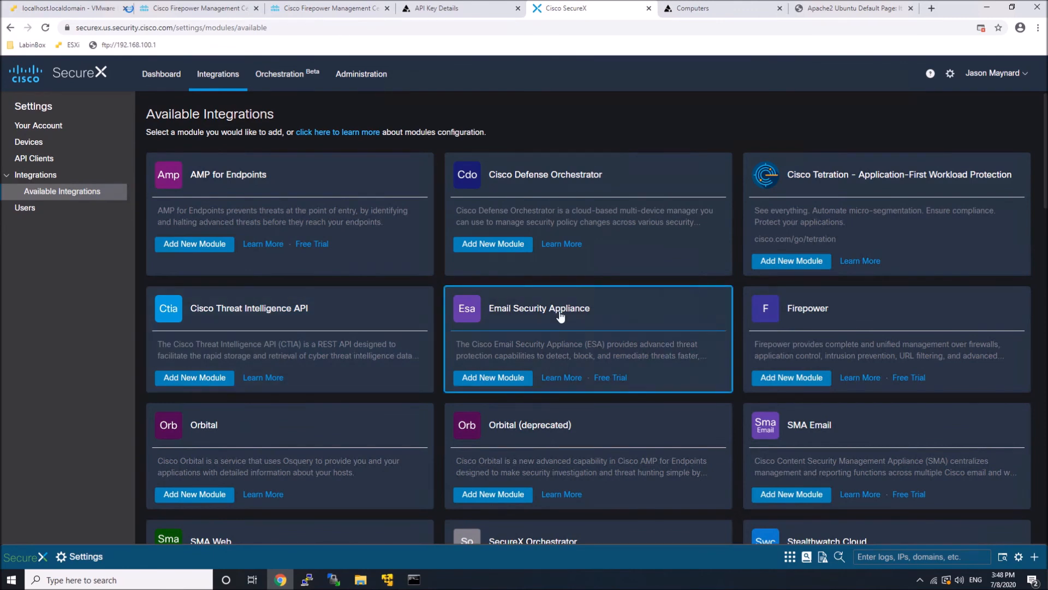
pyautogui.scroll(-3)
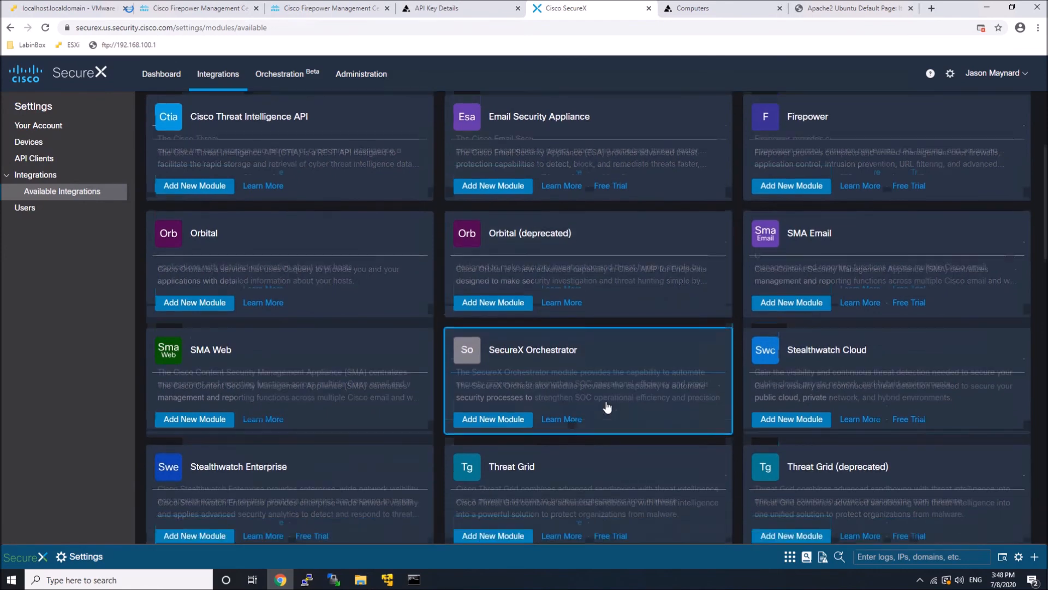
pyautogui.scroll(-3)
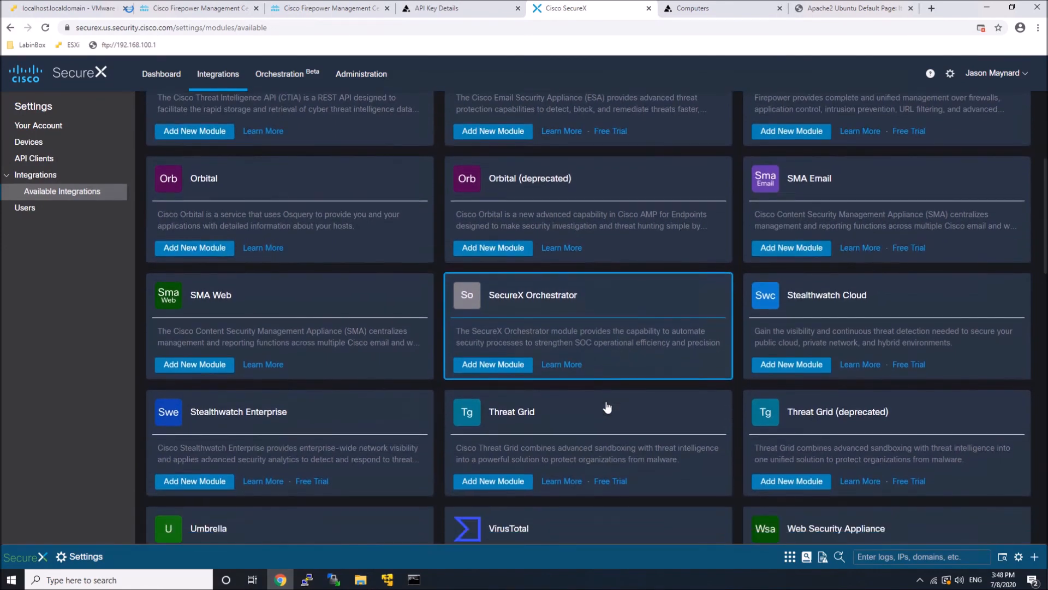
# Step: Open the Add New Threat Grid Module form from the Threat Grid card
pyautogui.click(492, 480)
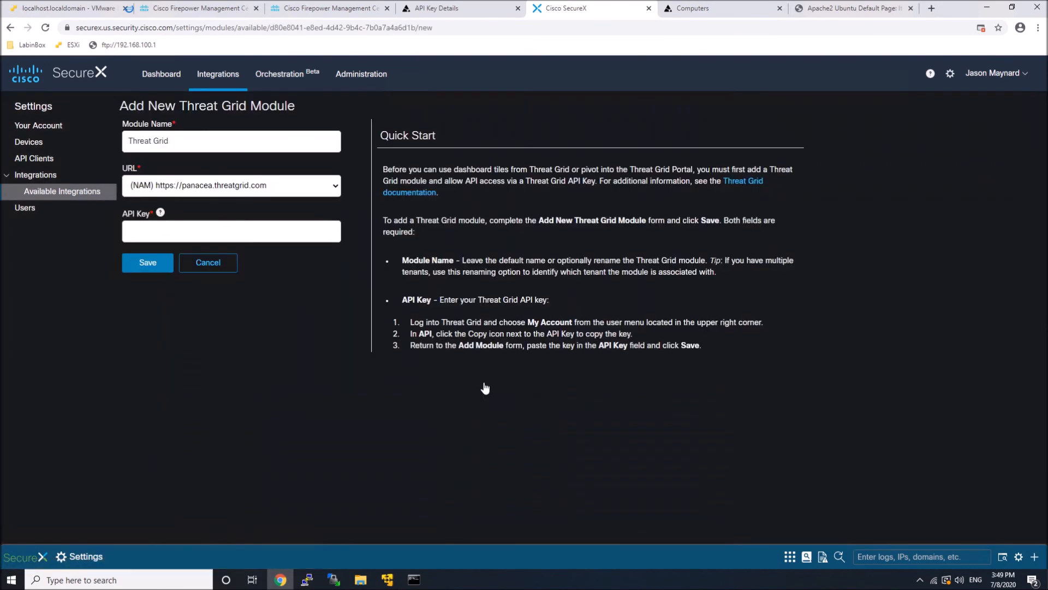
pyautogui.moveTo(455, 363)
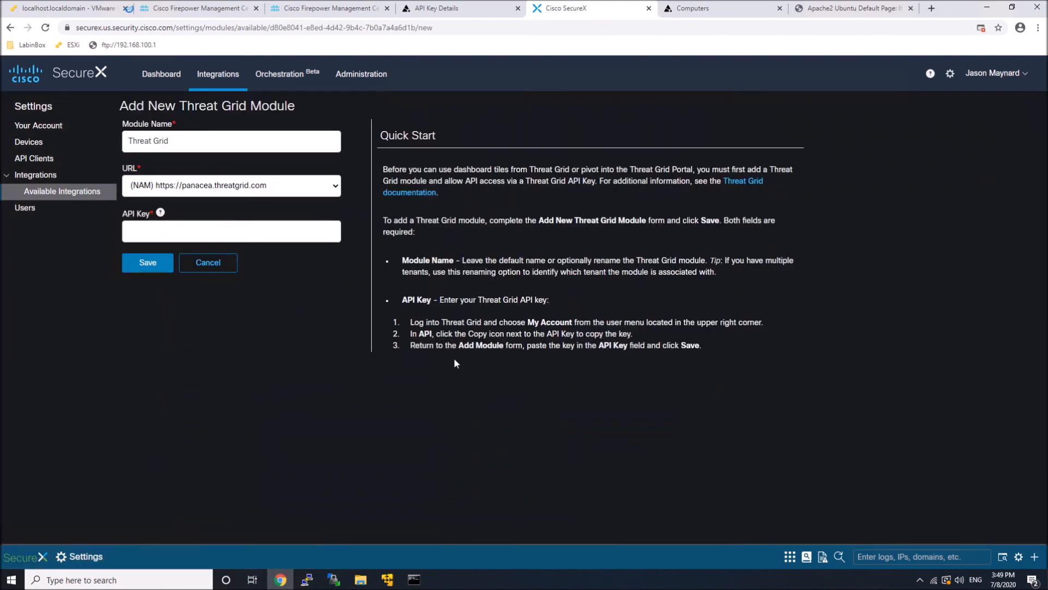
pyautogui.moveTo(732, 232)
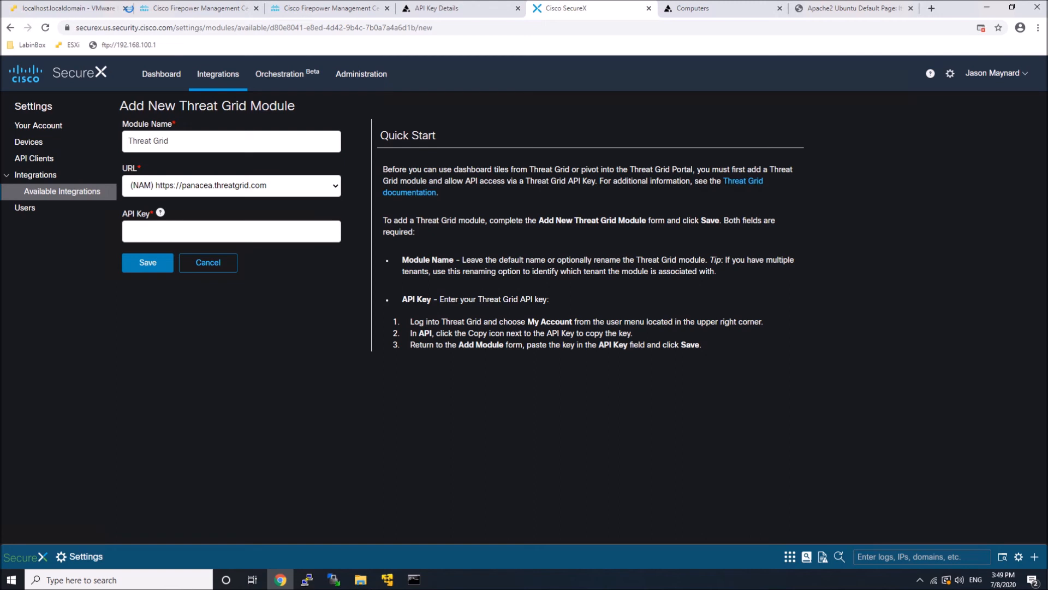
pyautogui.moveTo(693, 111)
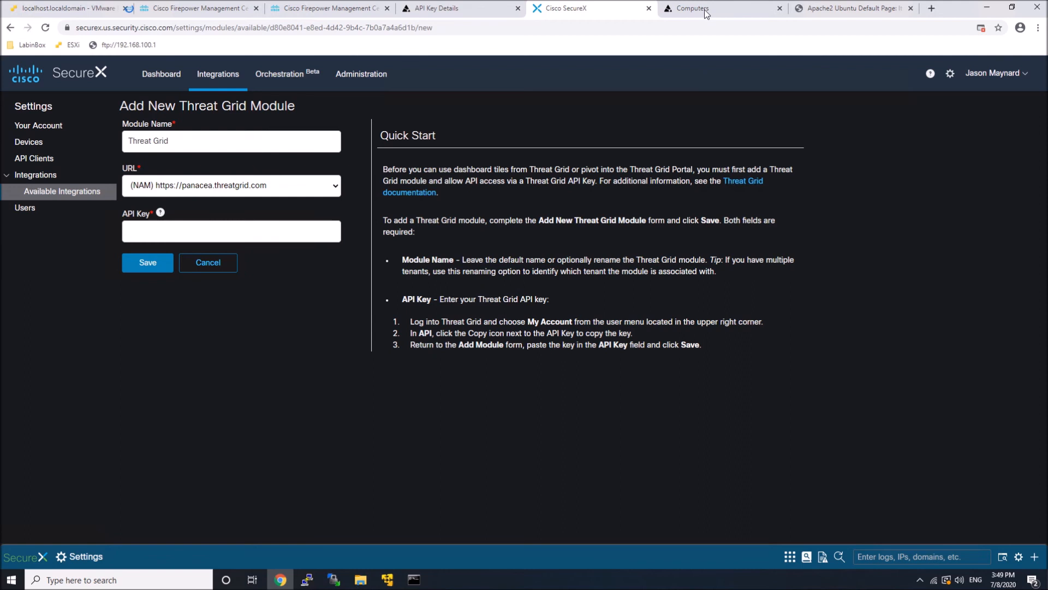
pyautogui.moveTo(709, 9)
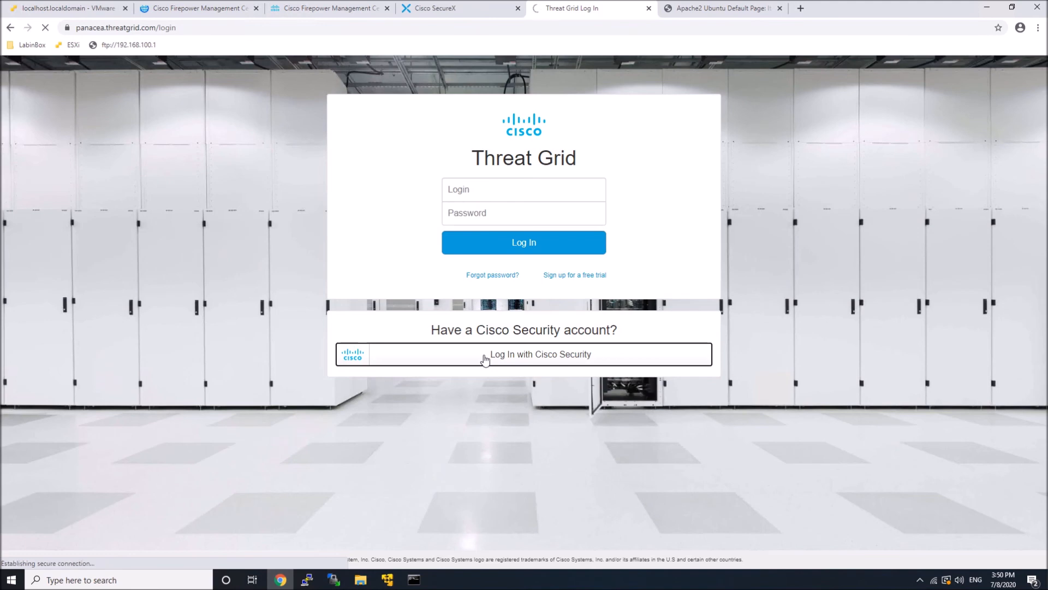
pyautogui.click(524, 354)
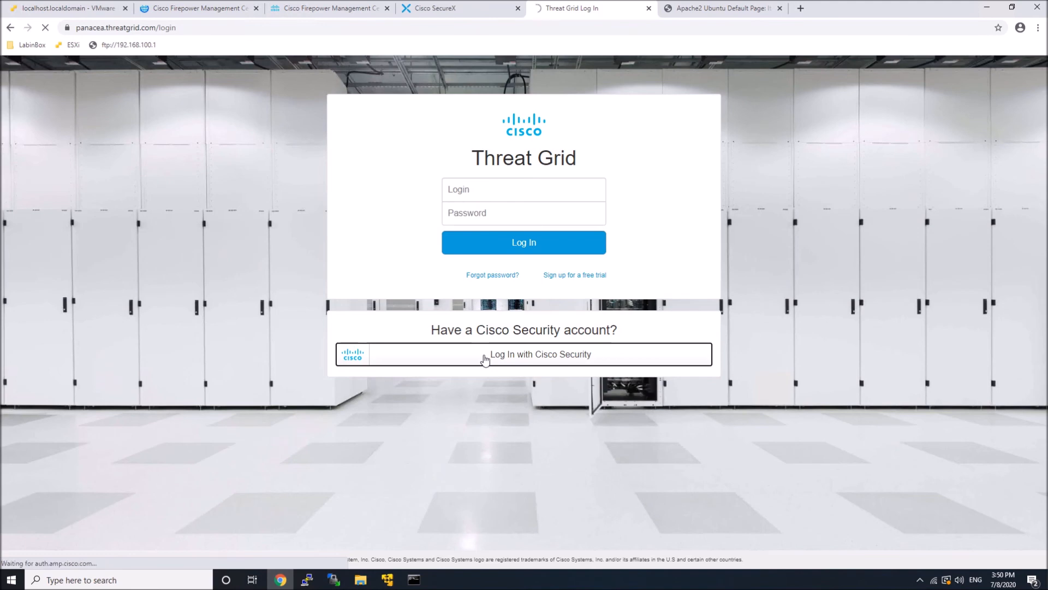
pyautogui.click(539, 355)
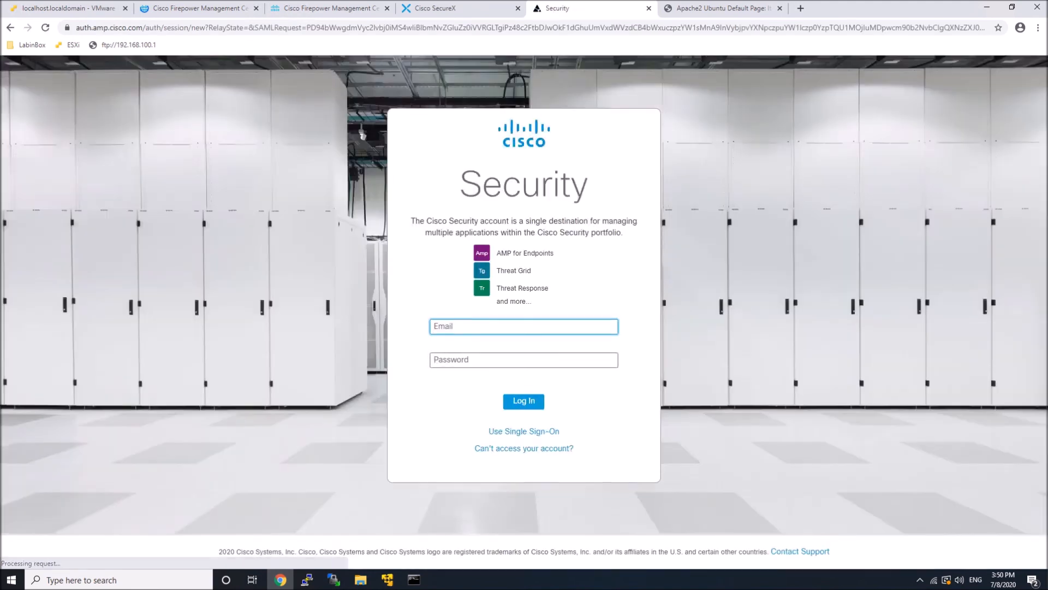
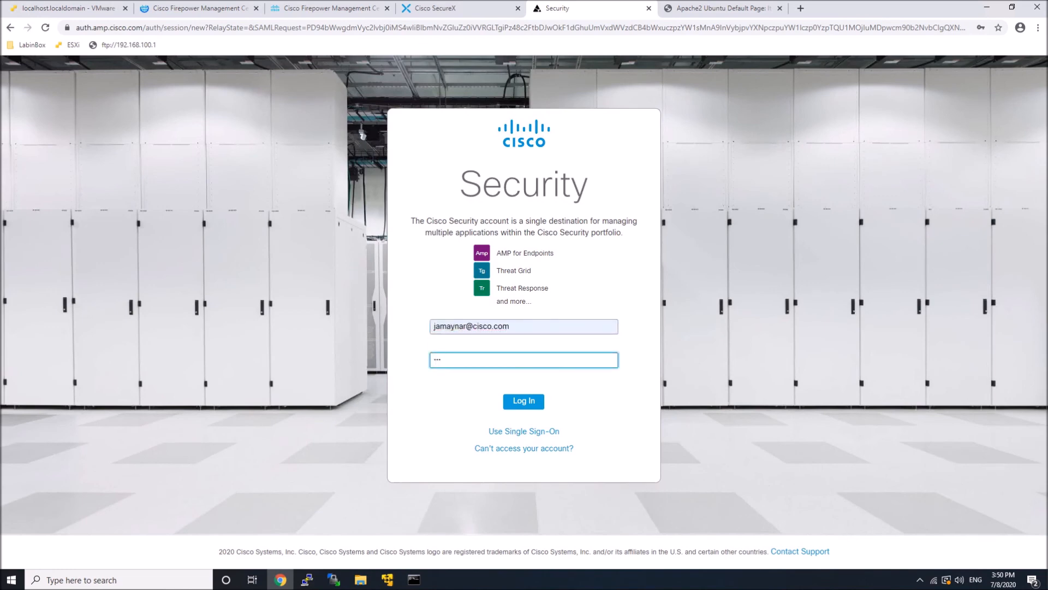
pyautogui.click(523, 400)
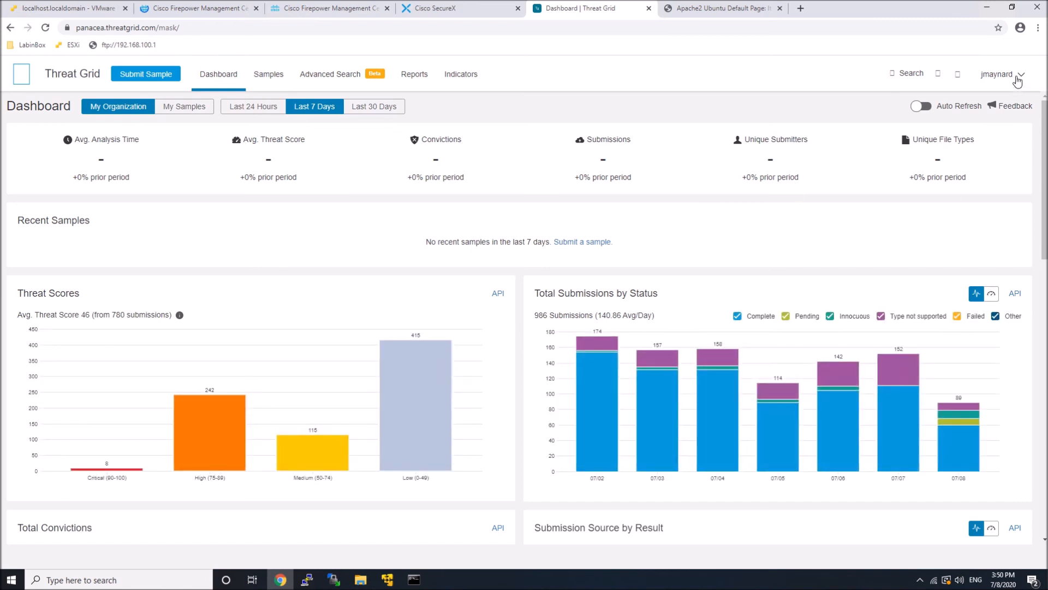
# Step: In My Account, switch to the Dusk theme and copy the Threat Grid API key
pyautogui.click(998, 73)
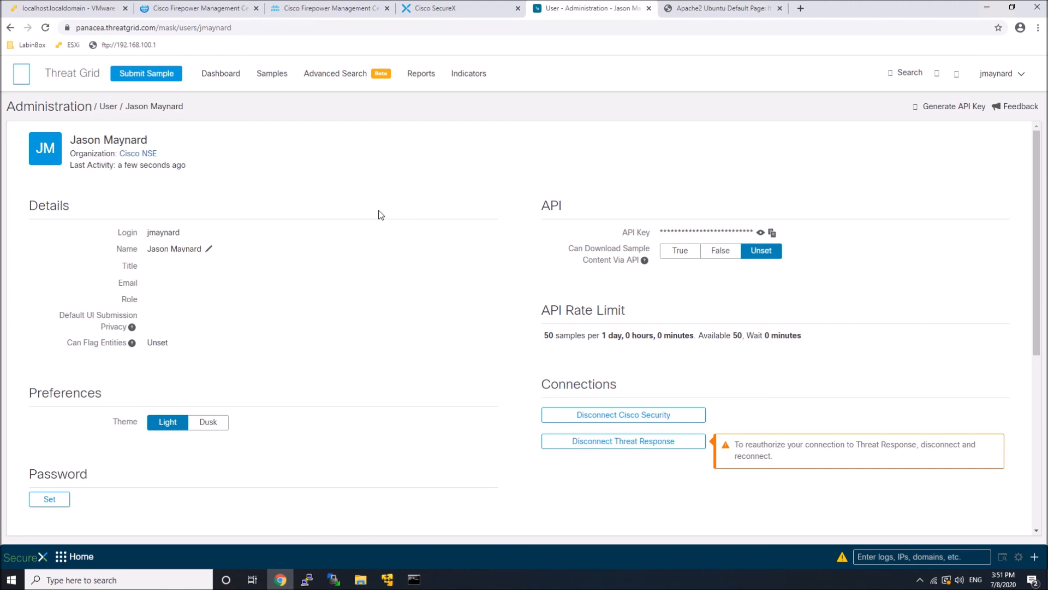
pyautogui.moveTo(234, 372)
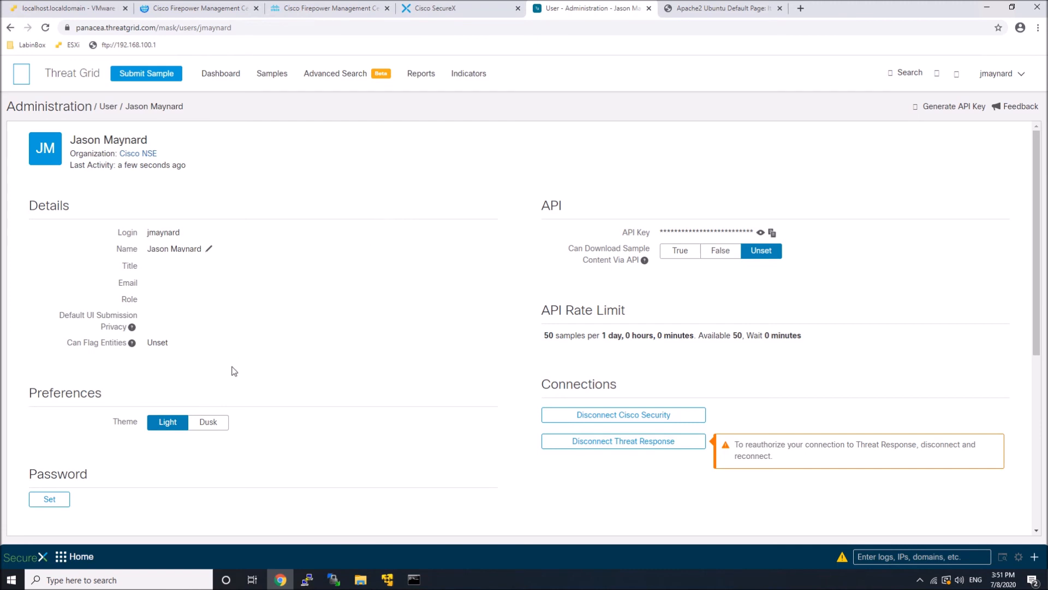
pyautogui.click(208, 422)
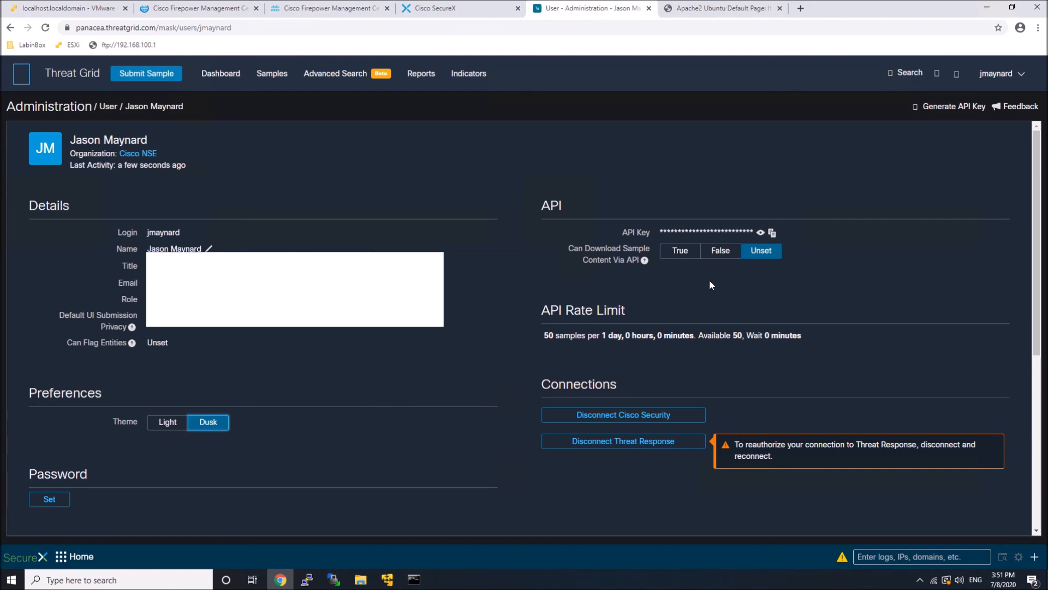
pyautogui.moveTo(772, 232)
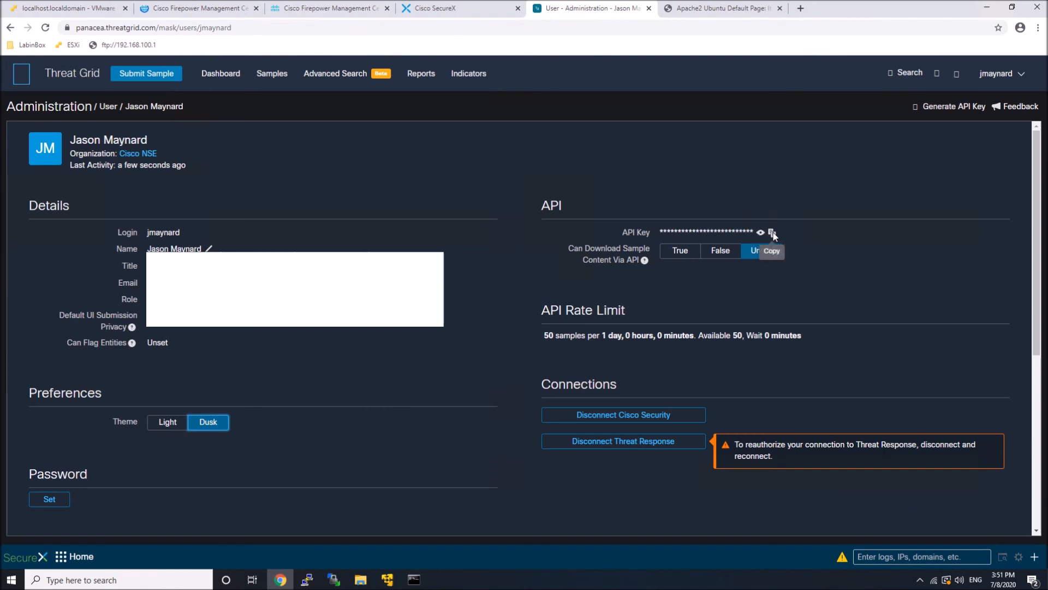
pyautogui.click(773, 232)
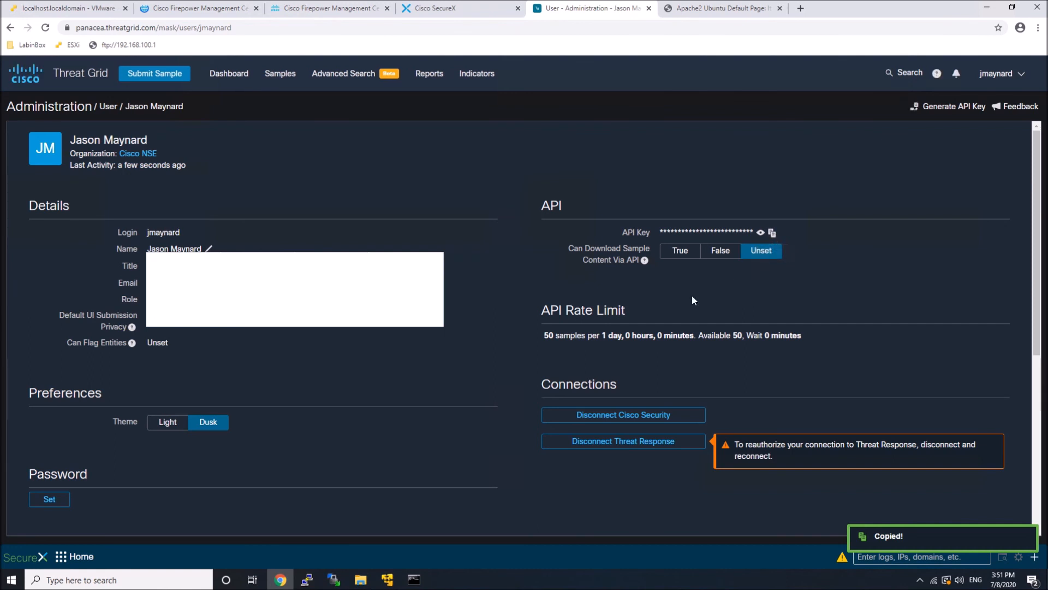
pyautogui.moveTo(501, 297)
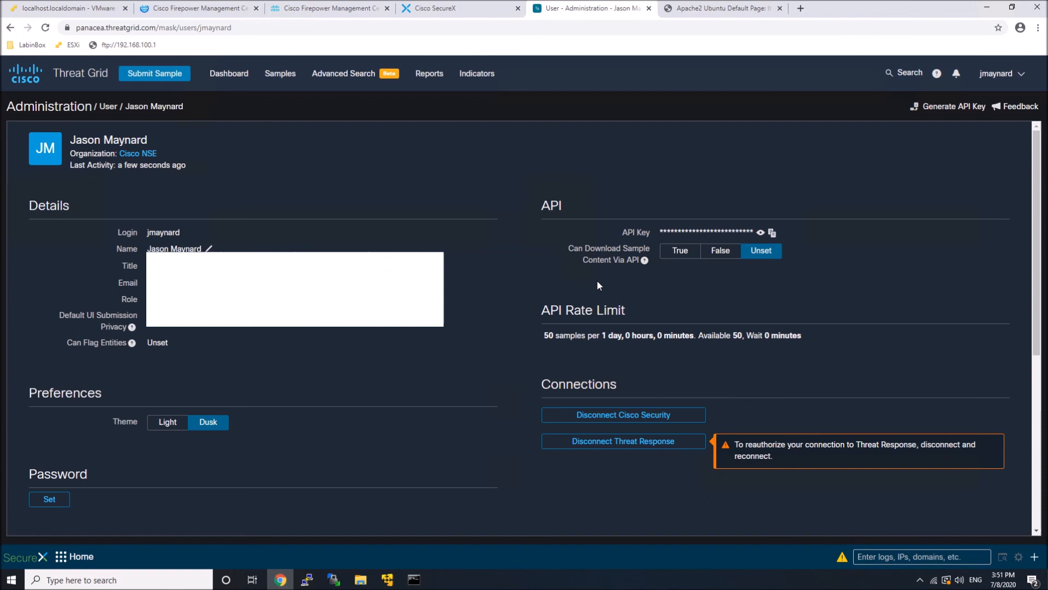
# Step: Set Can Download Sample Content to True and paste the key into SecureX's module form
pyautogui.click(679, 250)
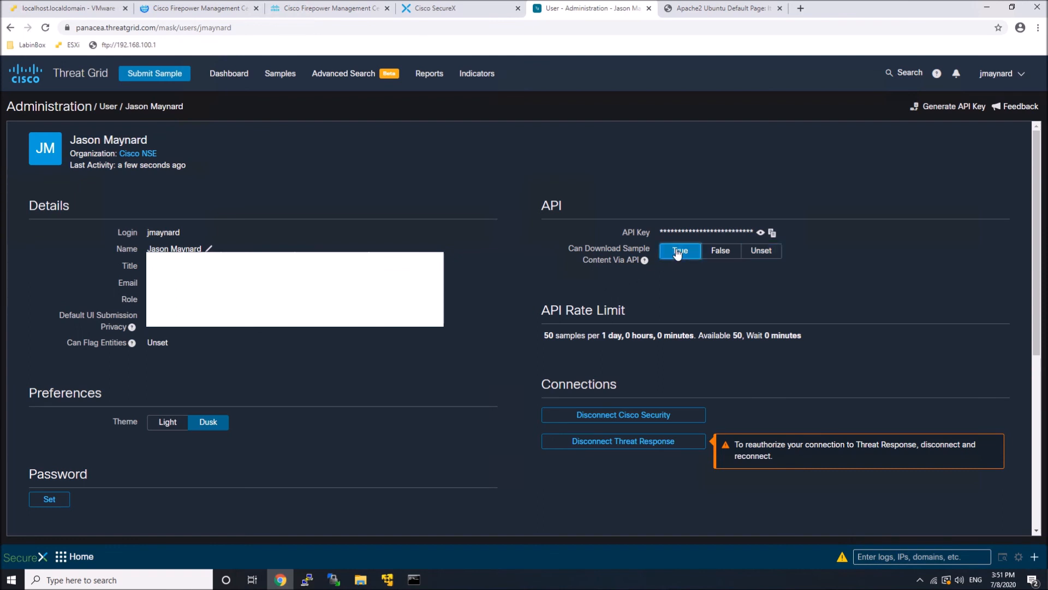
pyautogui.click(679, 250)
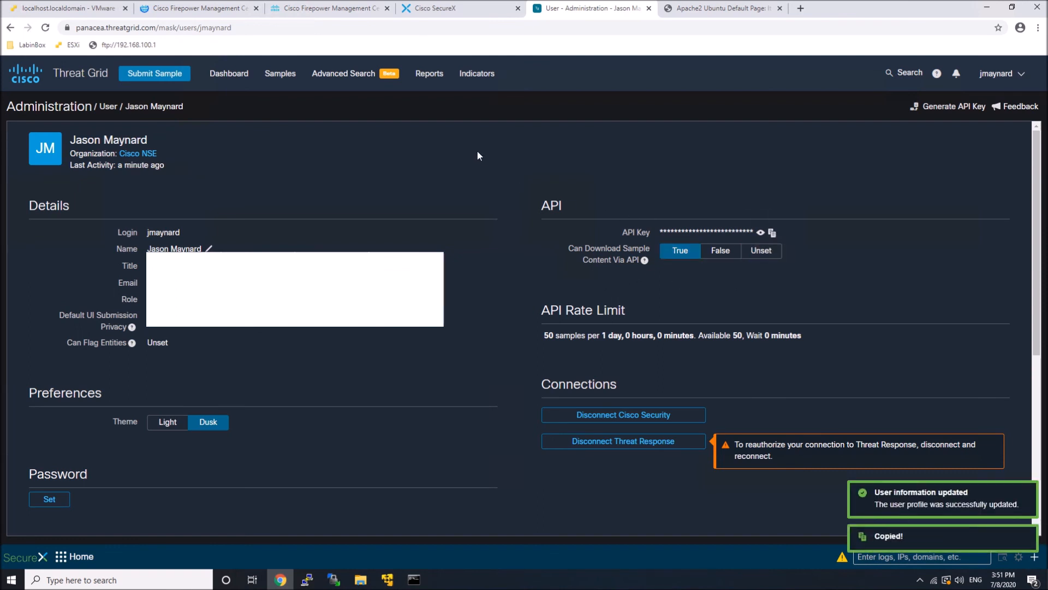
pyautogui.click(459, 8)
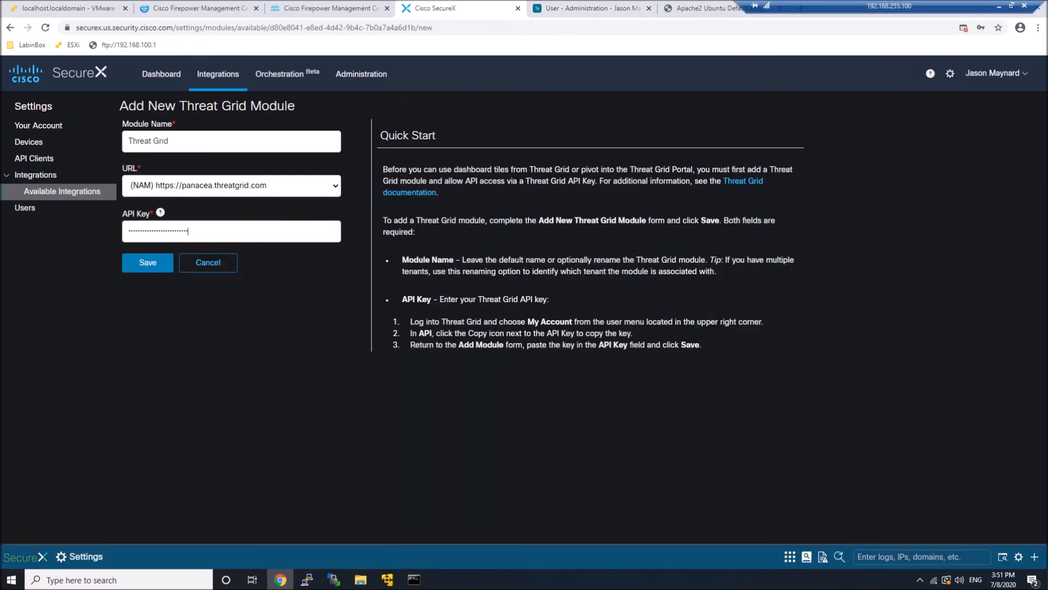
pyautogui.click(147, 263)
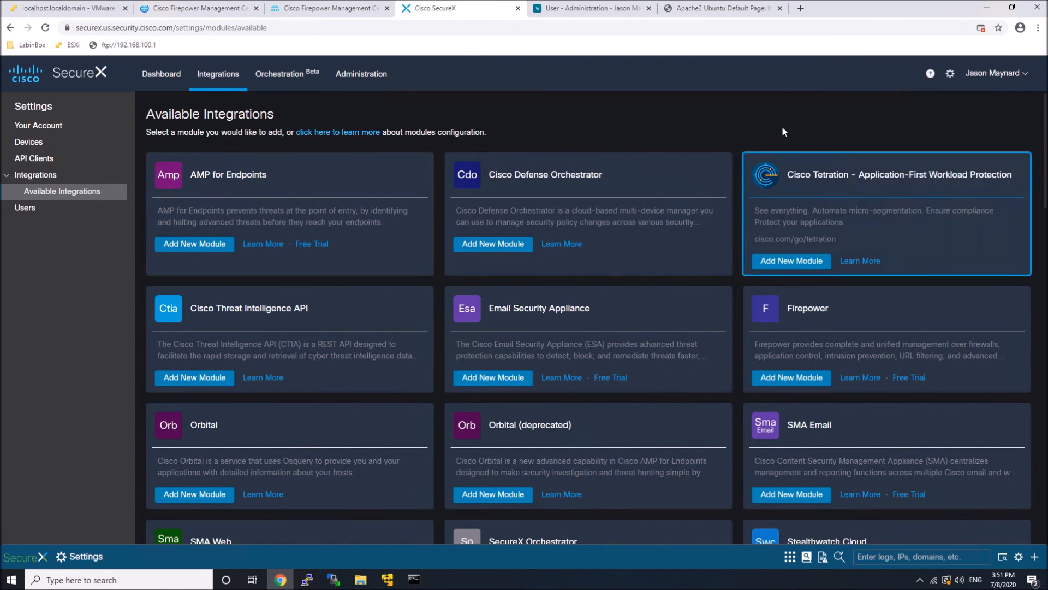
pyautogui.moveTo(688, 131)
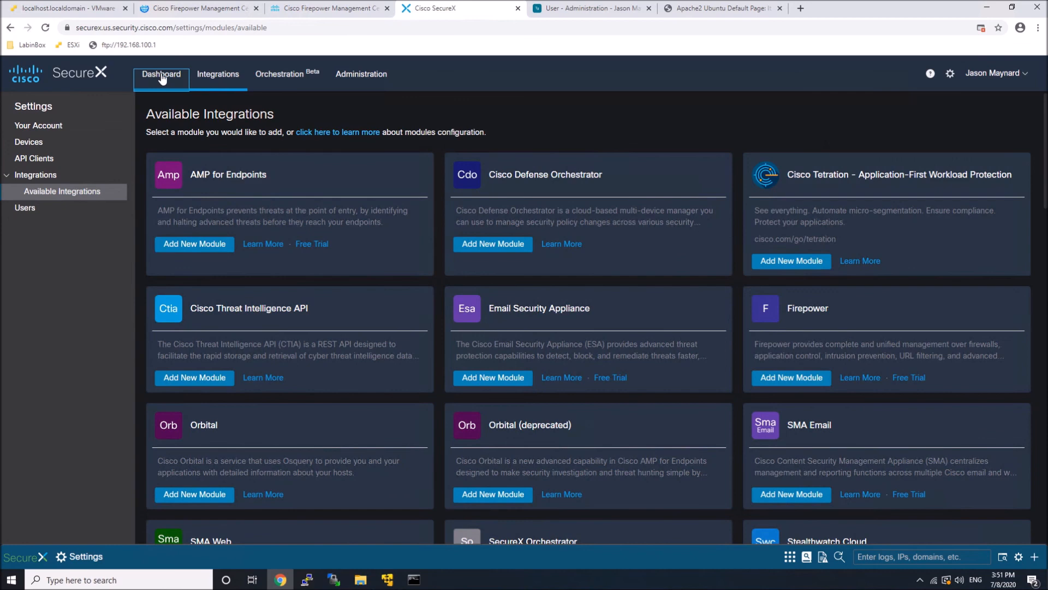
# Step: Go back to the Cisco Security dashboard and bring up its Customize Dashboard dialog
pyautogui.click(161, 73)
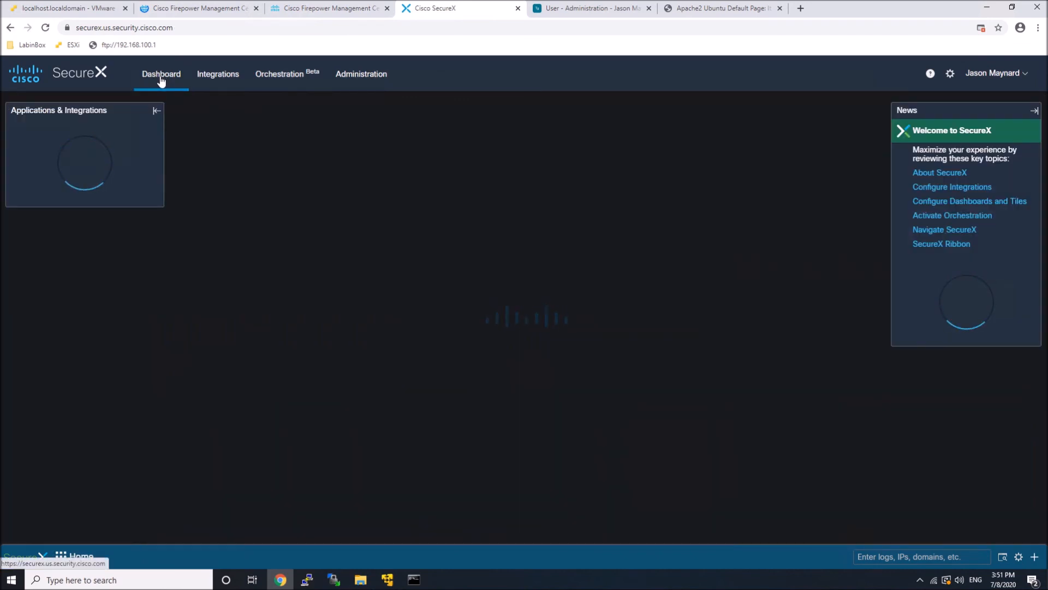
pyautogui.click(161, 74)
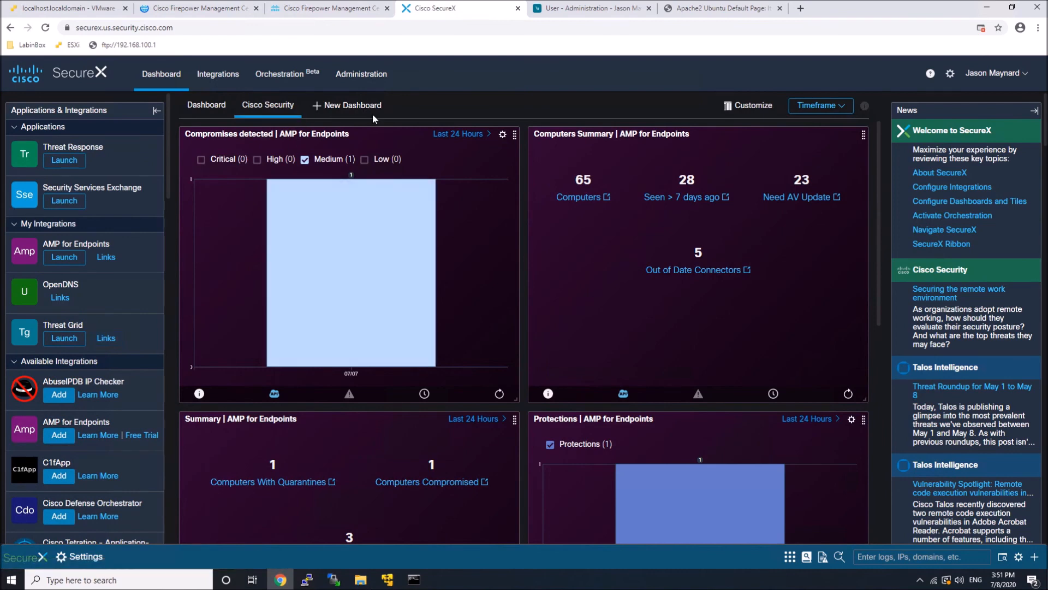
pyautogui.click(748, 105)
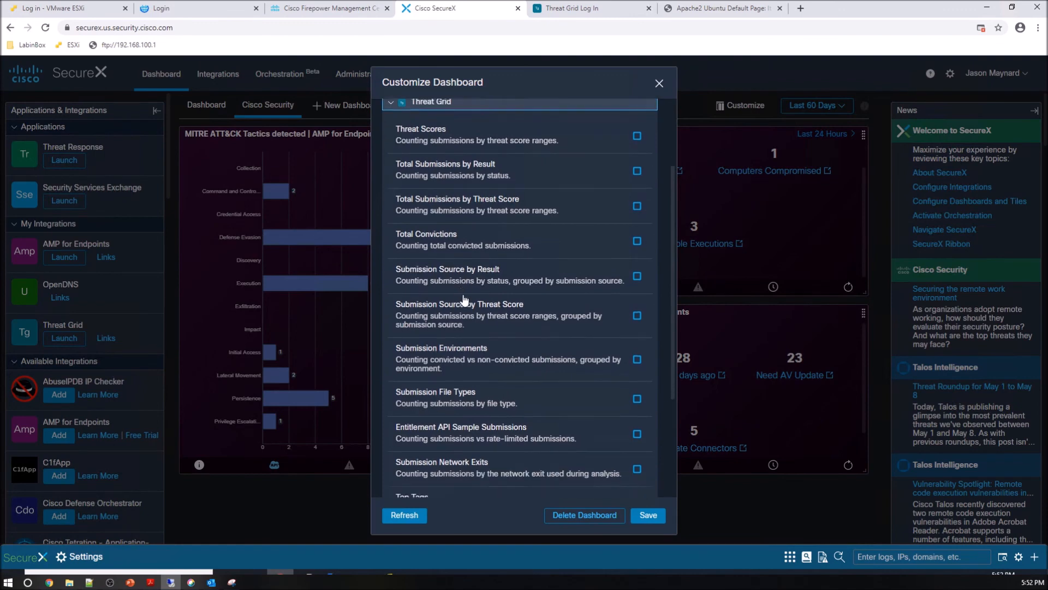
# Step: Save the dashboard with the Top IP Addresses, Top Domains and Top Behavioral Indicators tiles
pyautogui.scroll(-3)
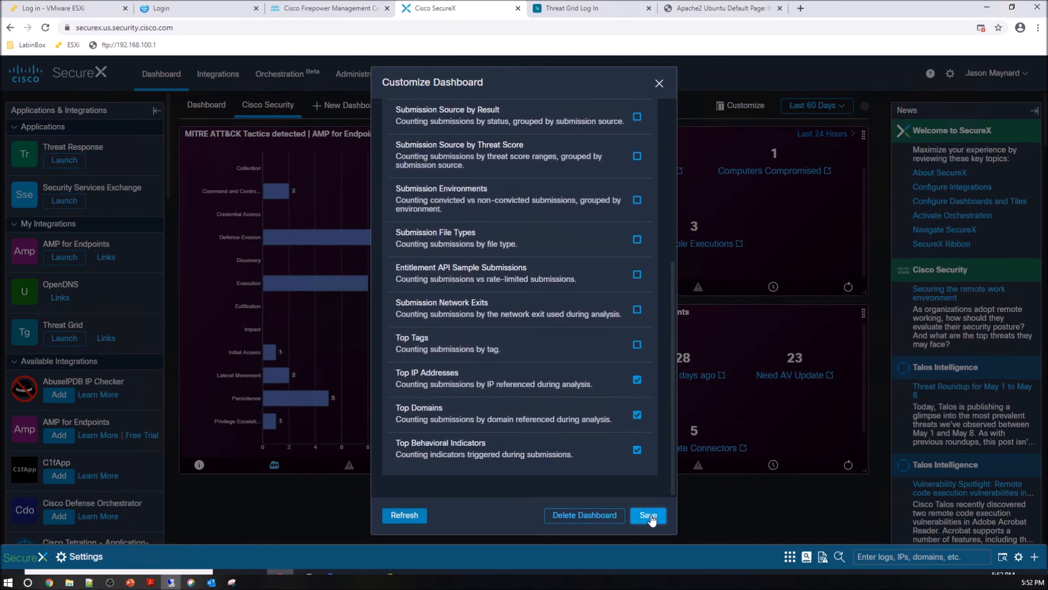
pyautogui.click(647, 515)
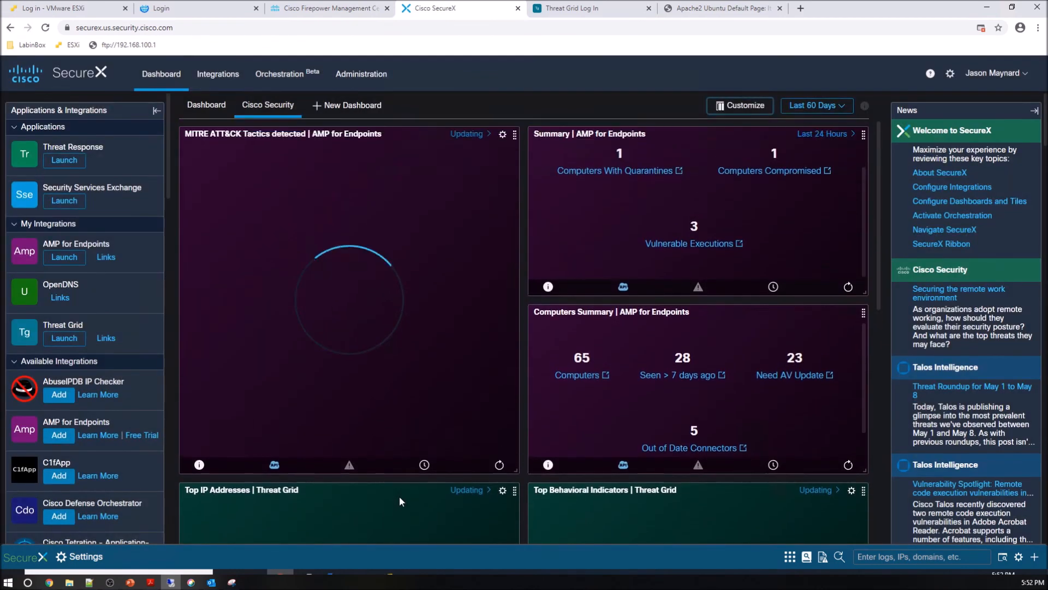
# Step: Change the MITRE ATT&CK tile's timeframe from Last 24 Hours to Last 30 Days
pyautogui.scroll(-3)
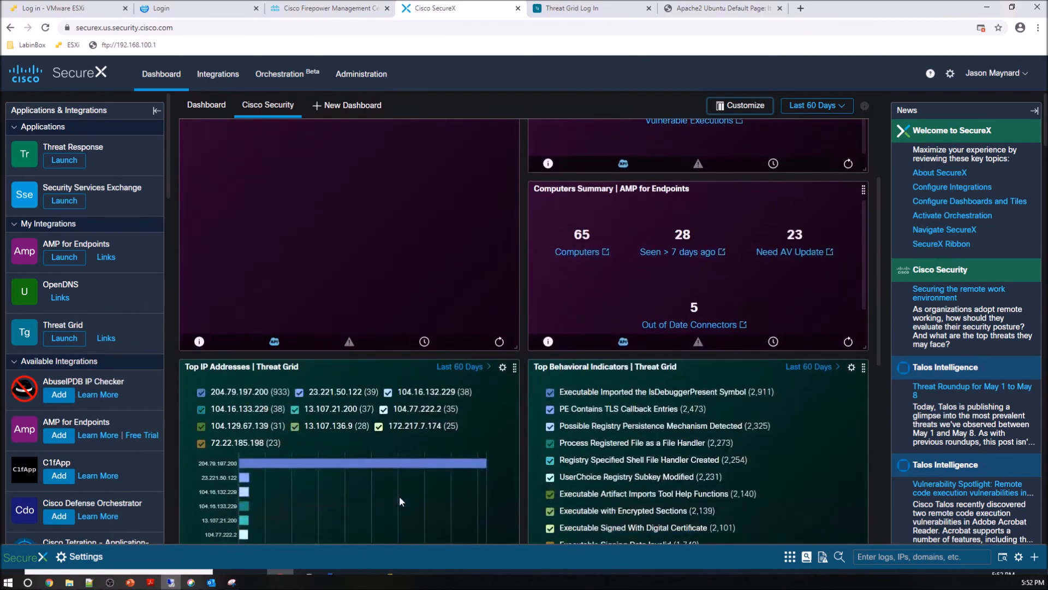
pyautogui.scroll(-3)
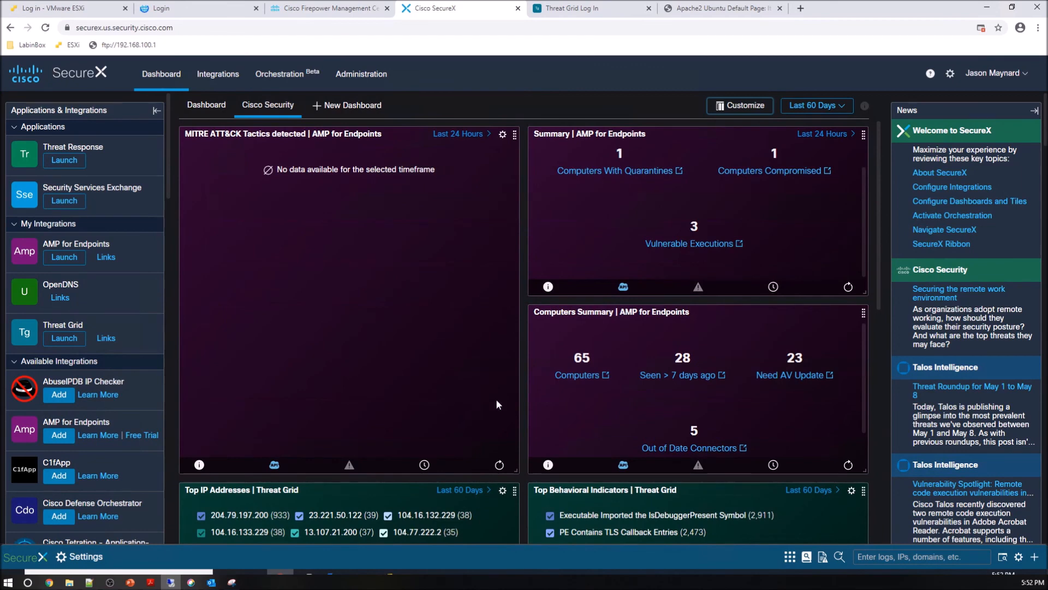
pyautogui.click(457, 134)
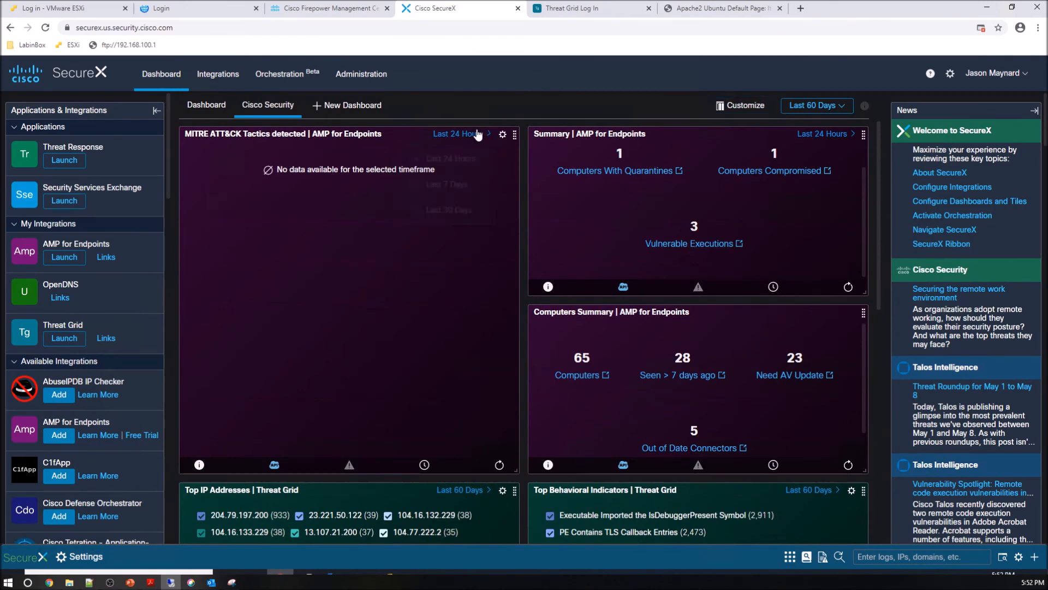
pyautogui.click(461, 134)
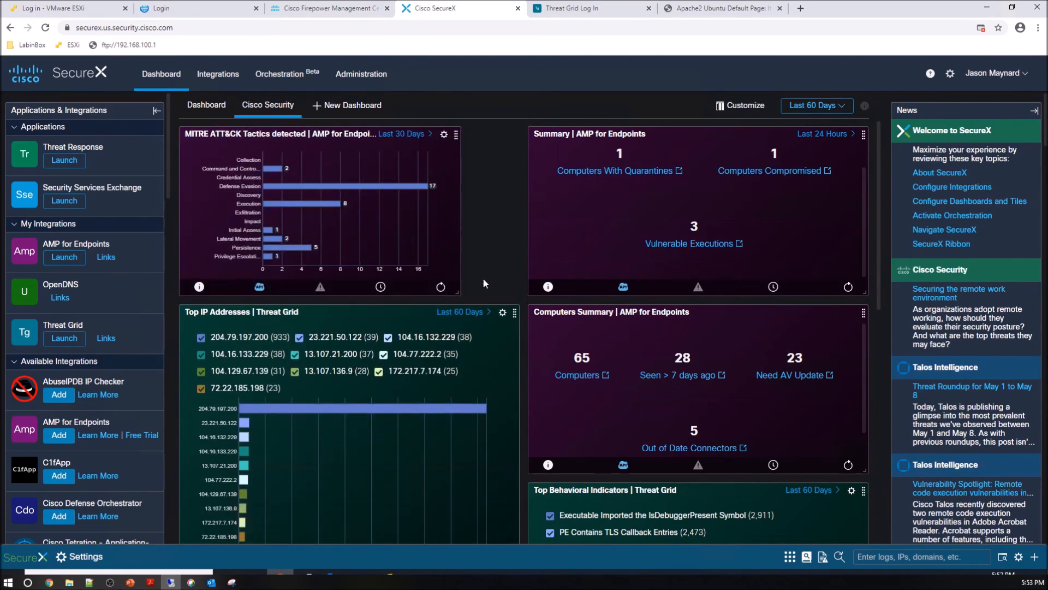
pyautogui.moveTo(700, 287)
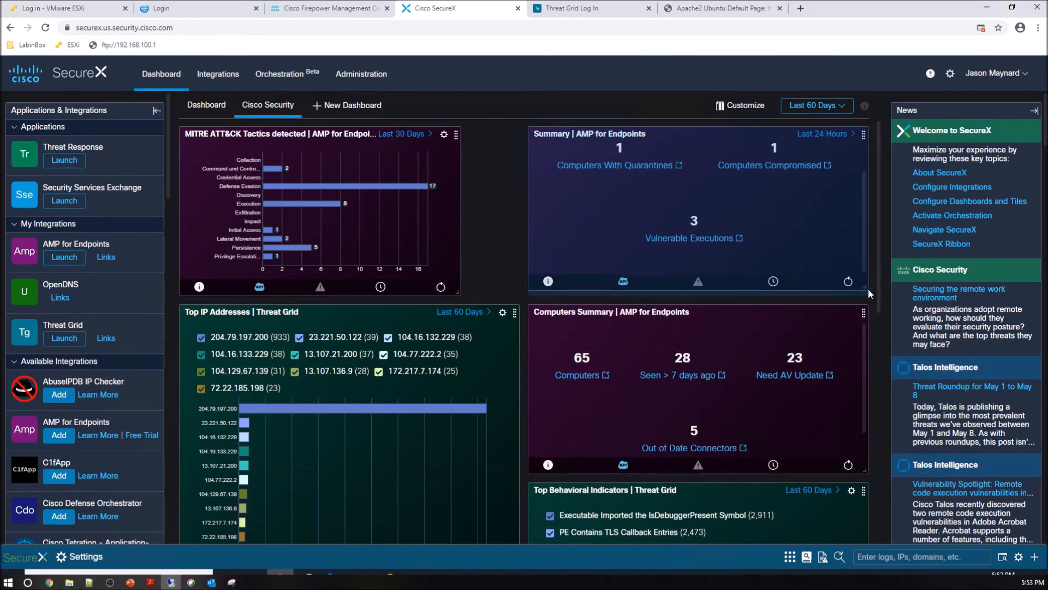
# Step: Enlarge the Top IP Addresses tile and scroll through the rearranged Threat Grid tiles
pyautogui.scroll(-3)
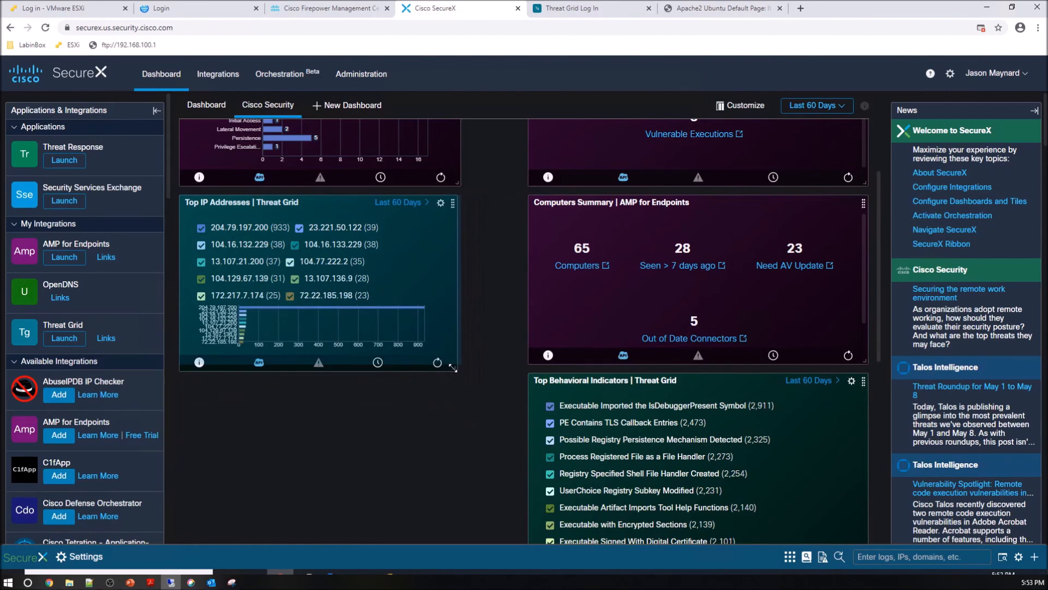
pyautogui.moveTo(454, 368); pyautogui.dragTo(458, 425)
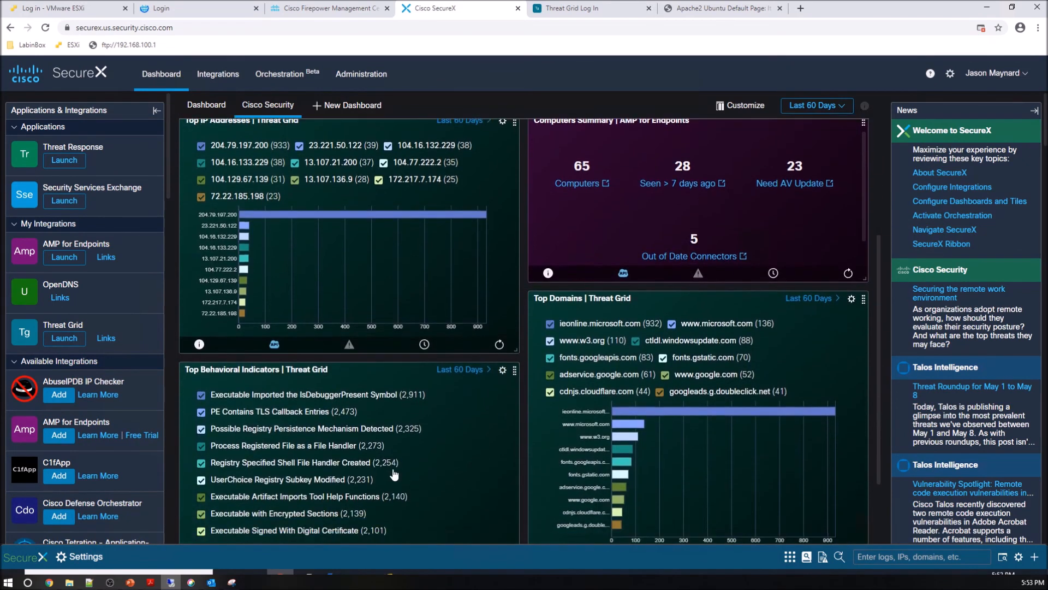
pyautogui.scroll(-3)
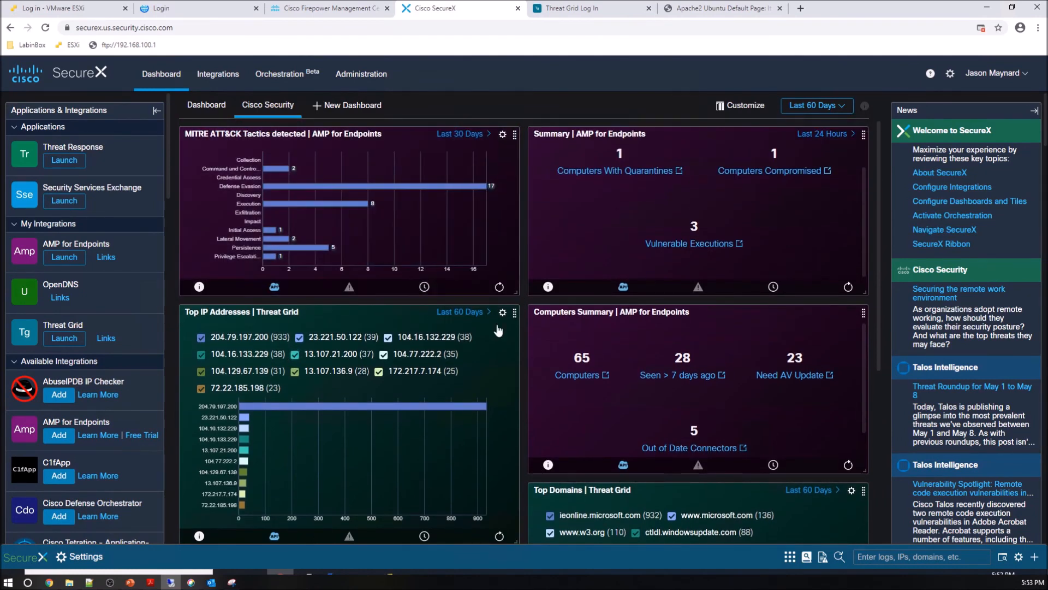
pyautogui.scroll(-3)
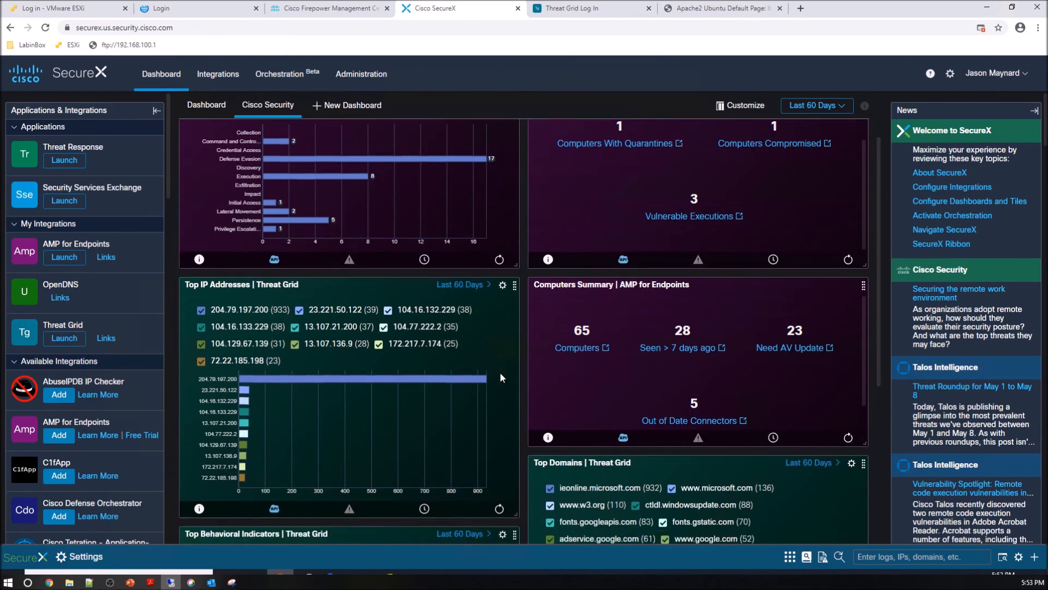
pyautogui.scroll(-3)
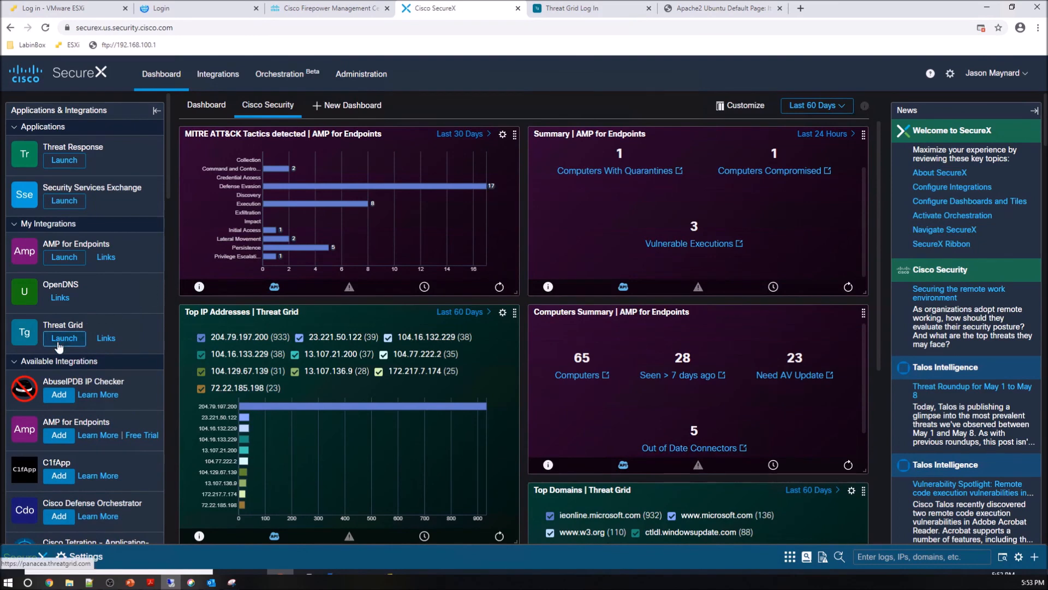
# Step: Launch Threat Grid from the SecureX integrations panel and go to Advanced Search
pyautogui.click(63, 339)
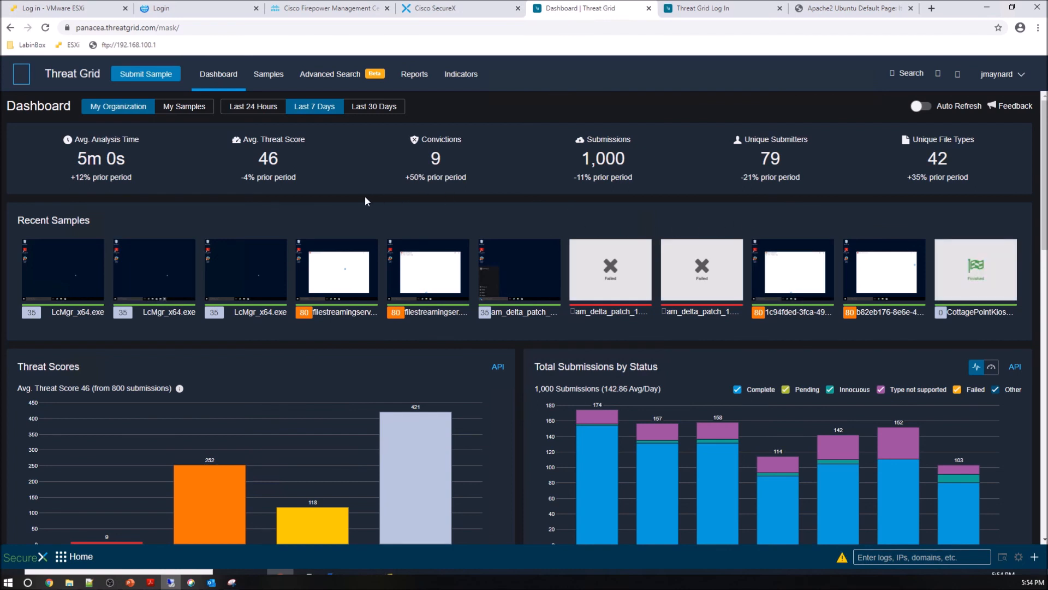
pyautogui.moveTo(910, 74)
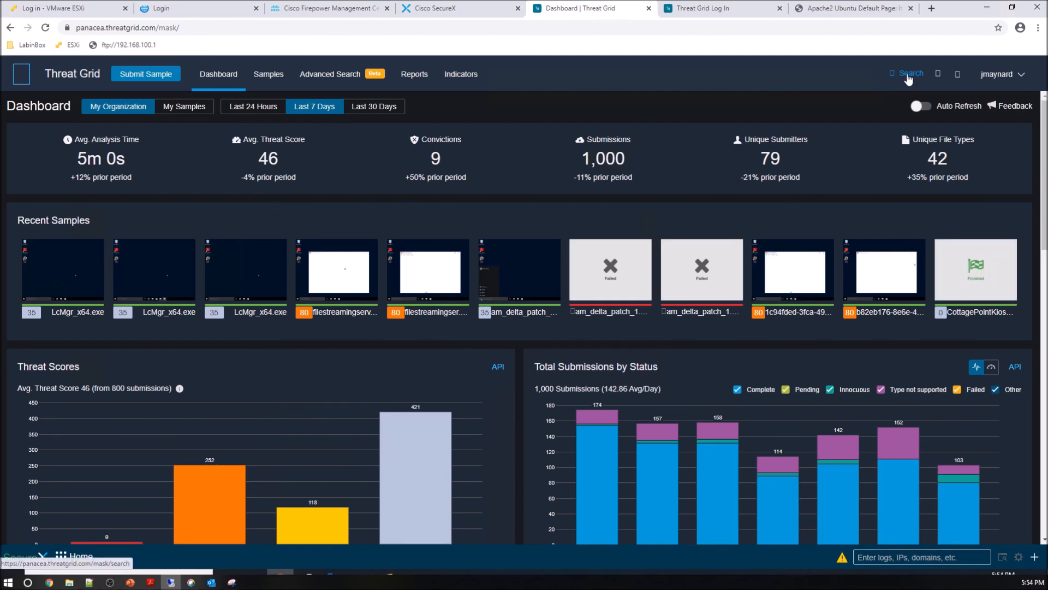
pyautogui.moveTo(378, 89)
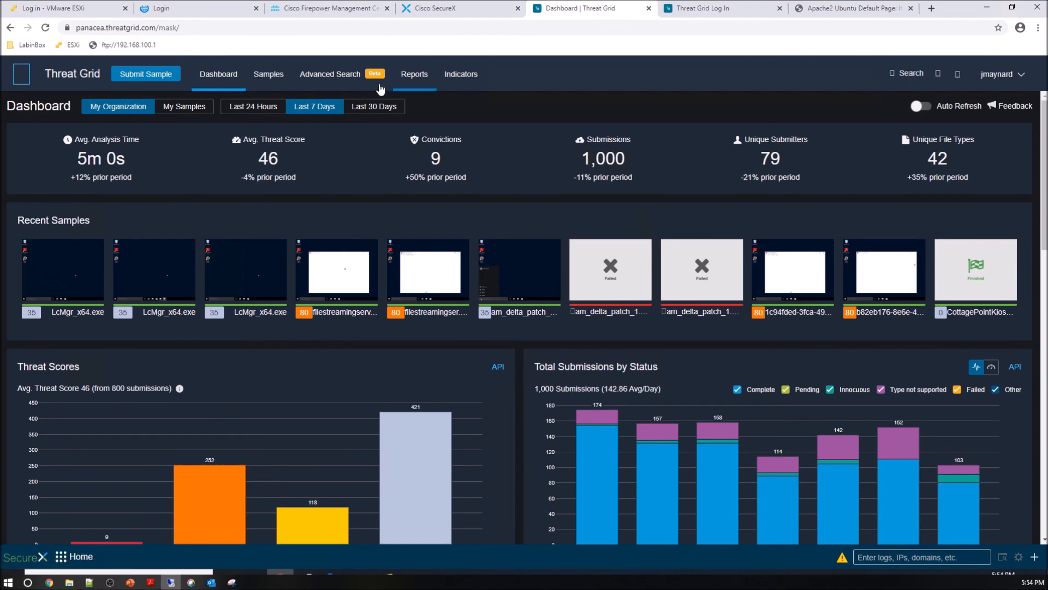
pyautogui.click(329, 73)
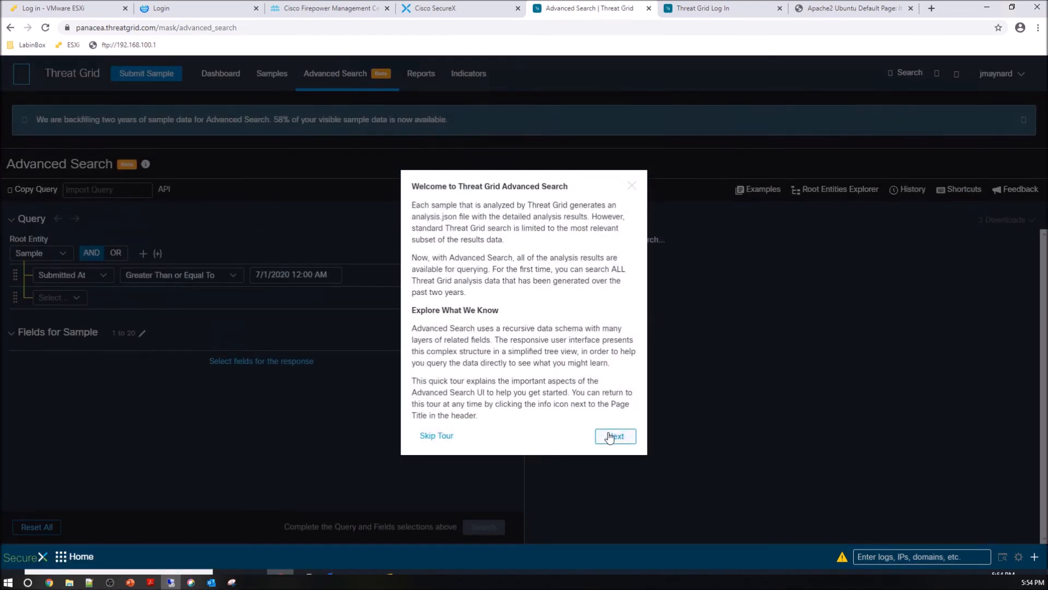
# Step: Step through the Root Entity, examples and Explorer tips, then close the Copy and Import Queries tip
pyautogui.click(614, 436)
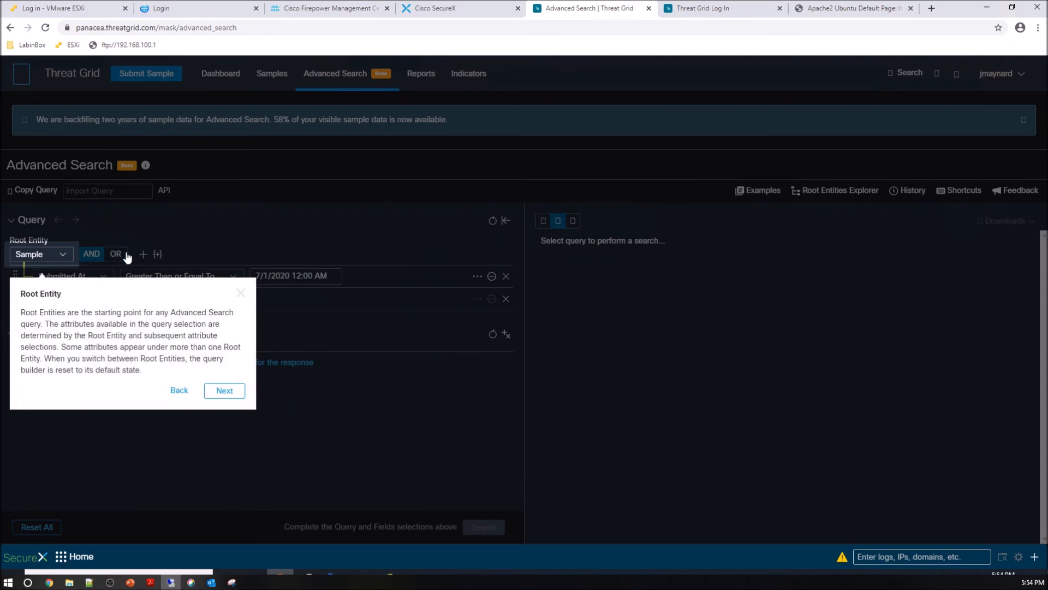
pyautogui.click(224, 390)
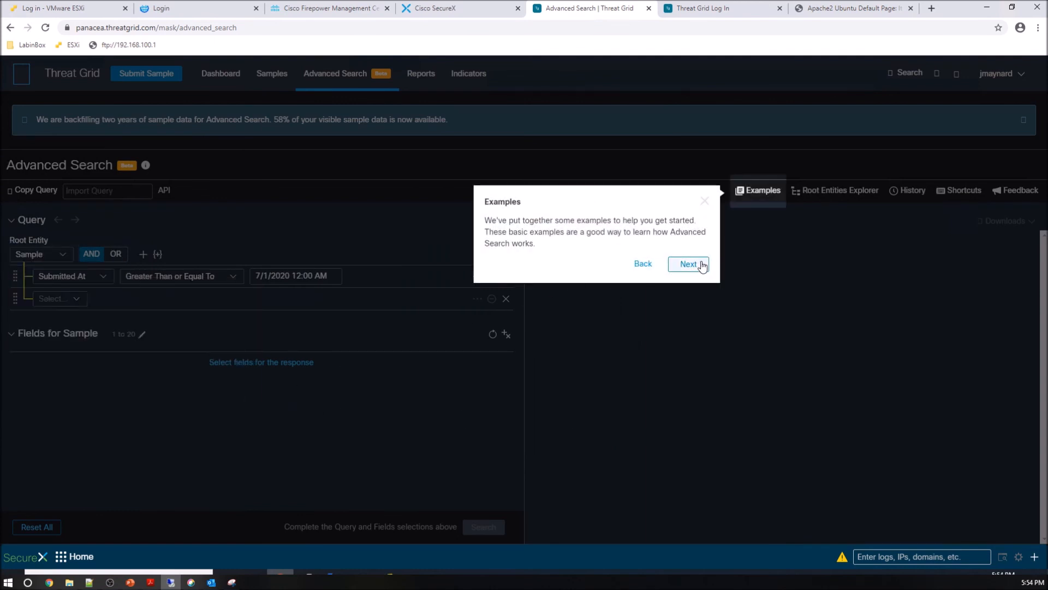
pyautogui.click(689, 263)
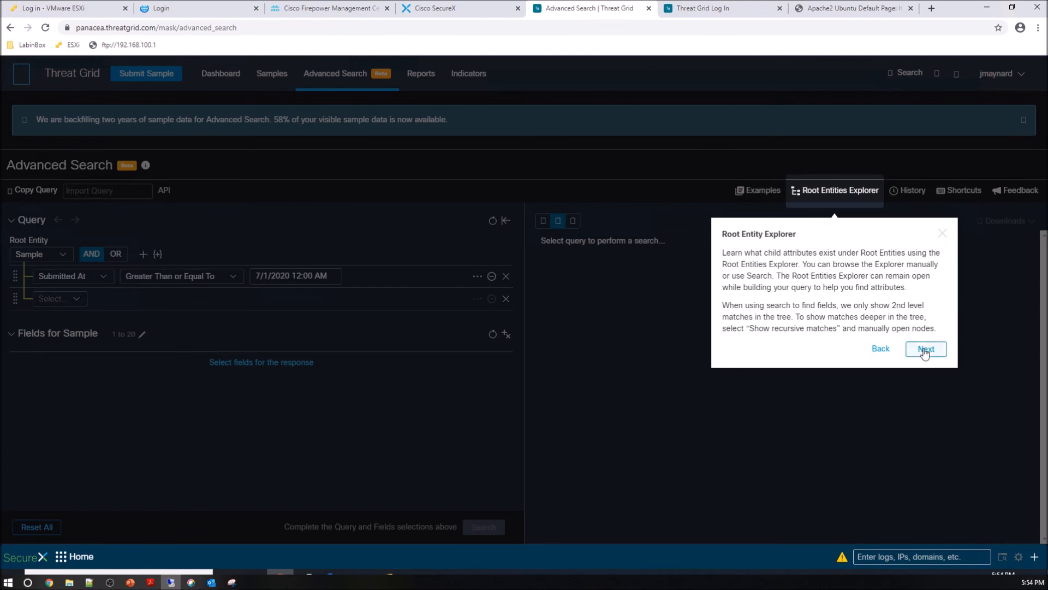
pyautogui.click(926, 349)
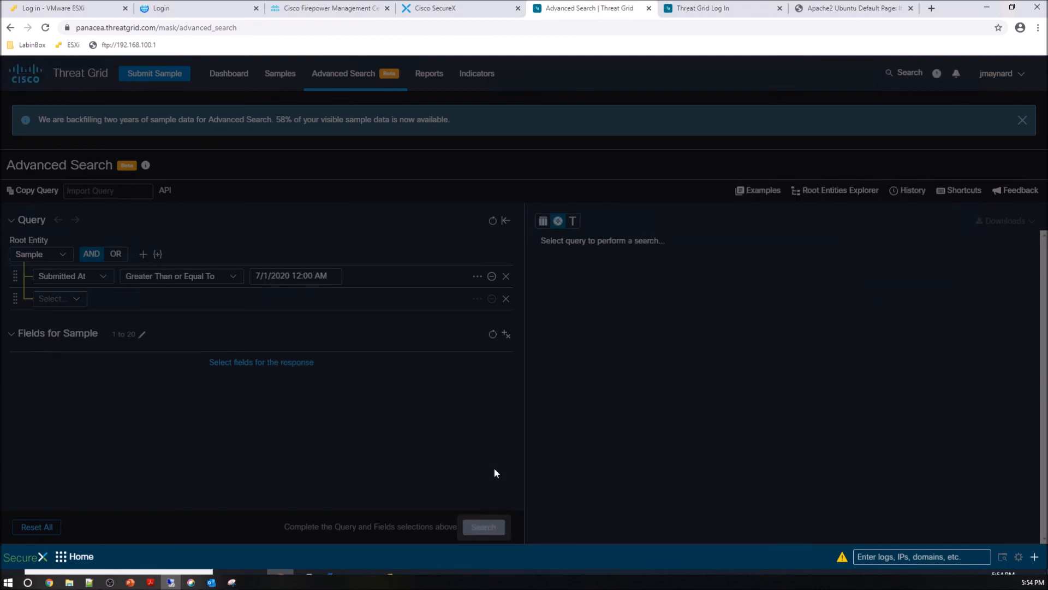
pyautogui.click(32, 191)
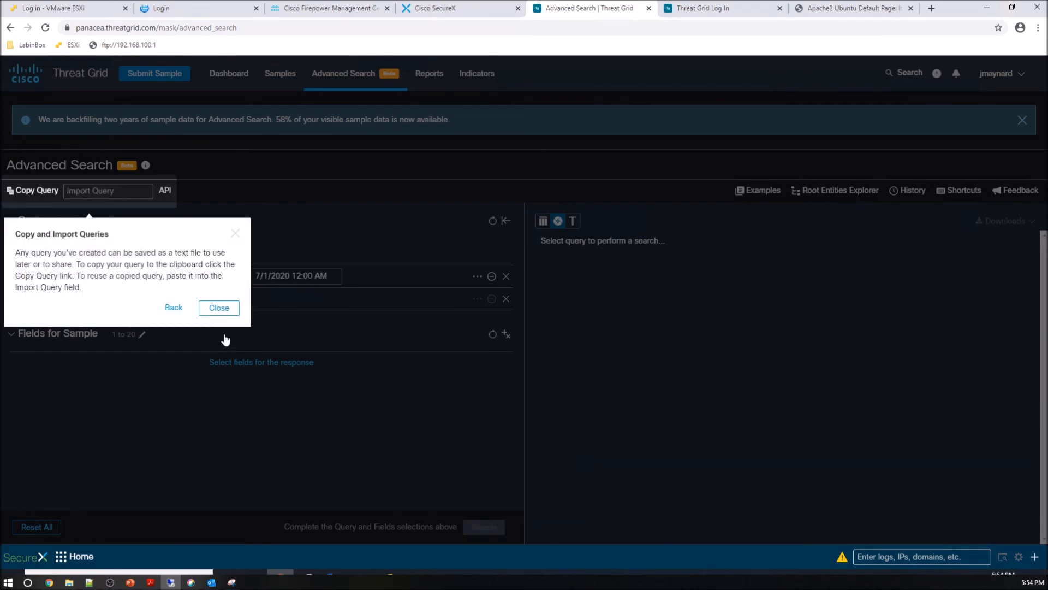
pyautogui.click(218, 308)
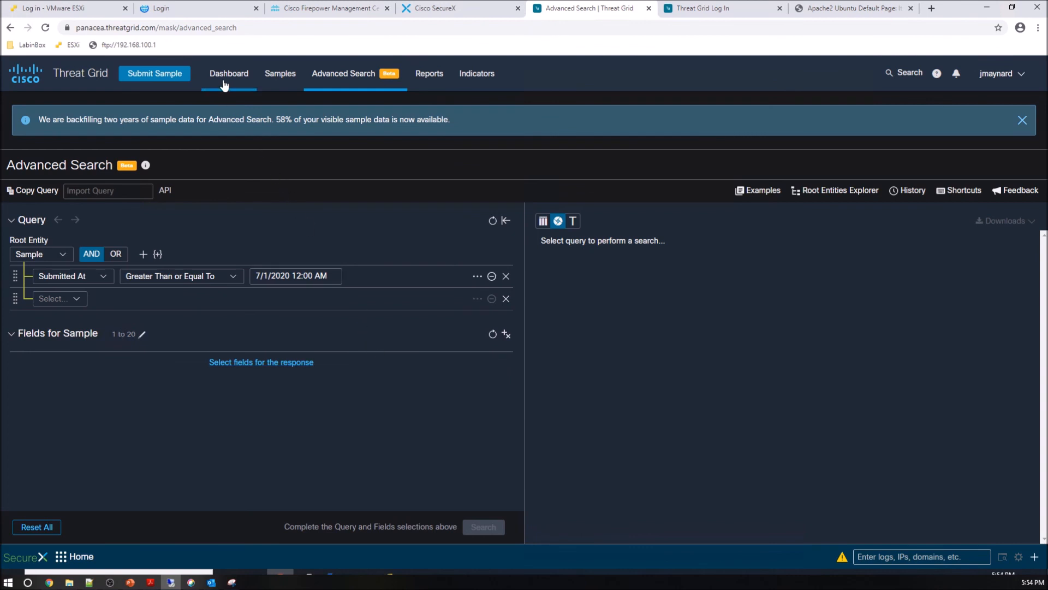
# Step: Switch to the Cisco SecureX browser tab to see the MITRE ATT&CK and Threat Grid tiles
pyautogui.click(154, 73)
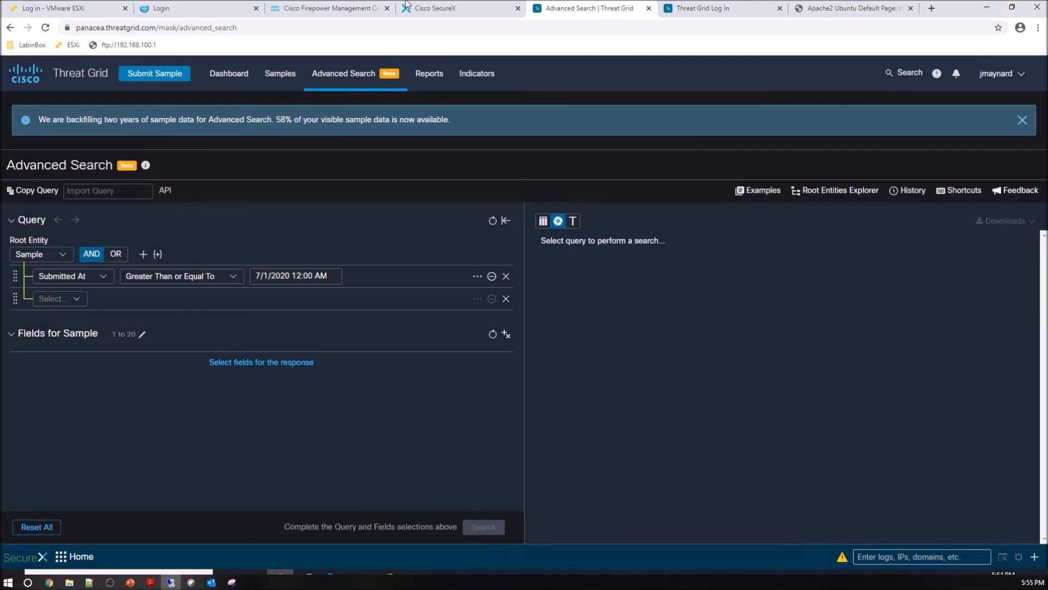
pyautogui.click(434, 8)
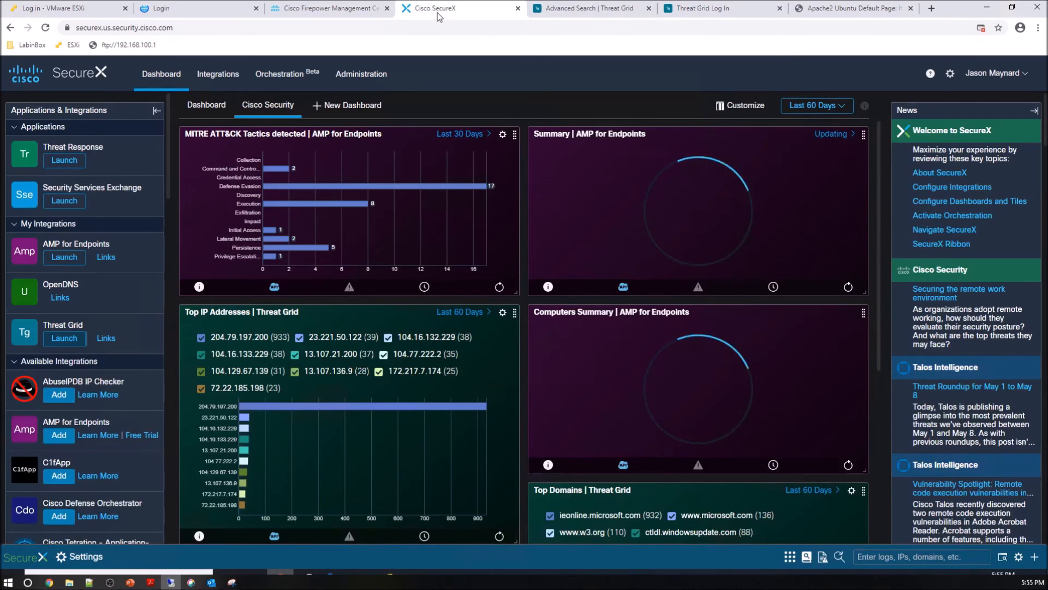